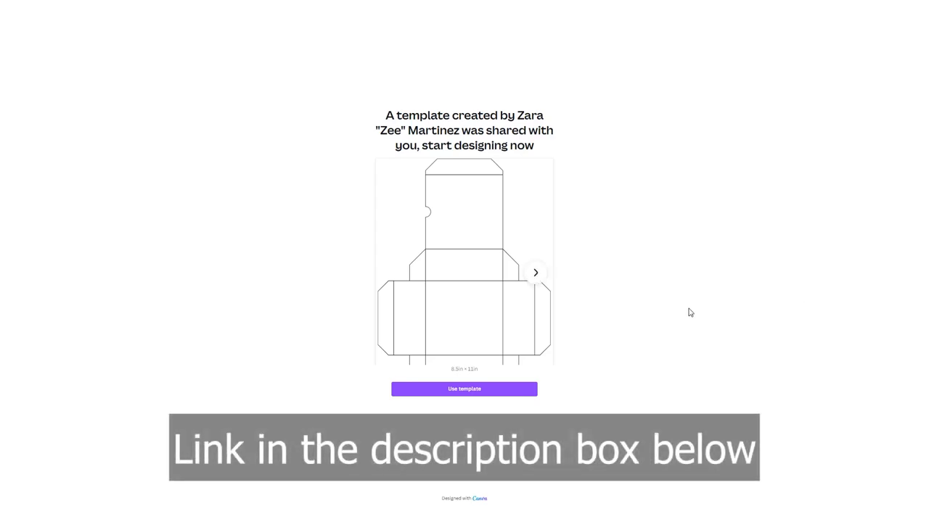
{"action": "mouse_move", "coordinate": [595, 333]}
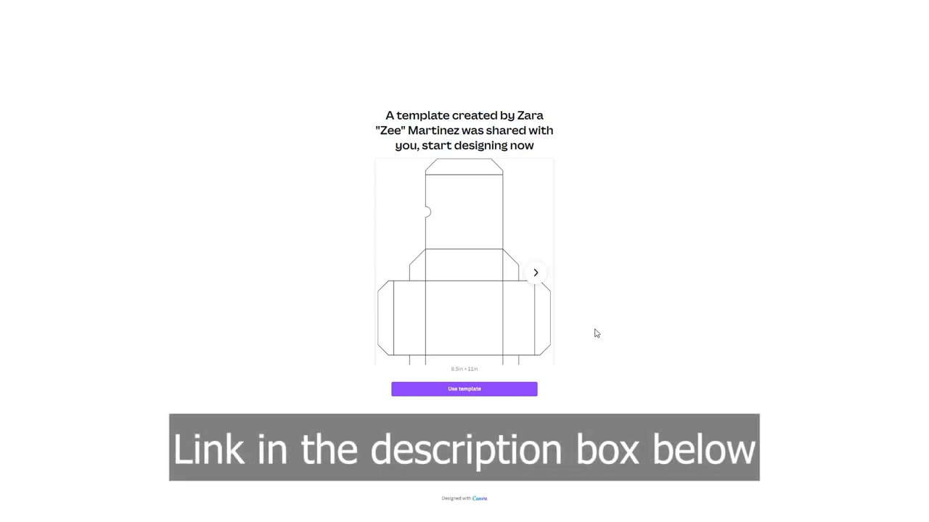
Preview the gift box template's designs and copy it into an editable Canva design.
{"action": "left_click", "coordinate": [535, 273]}
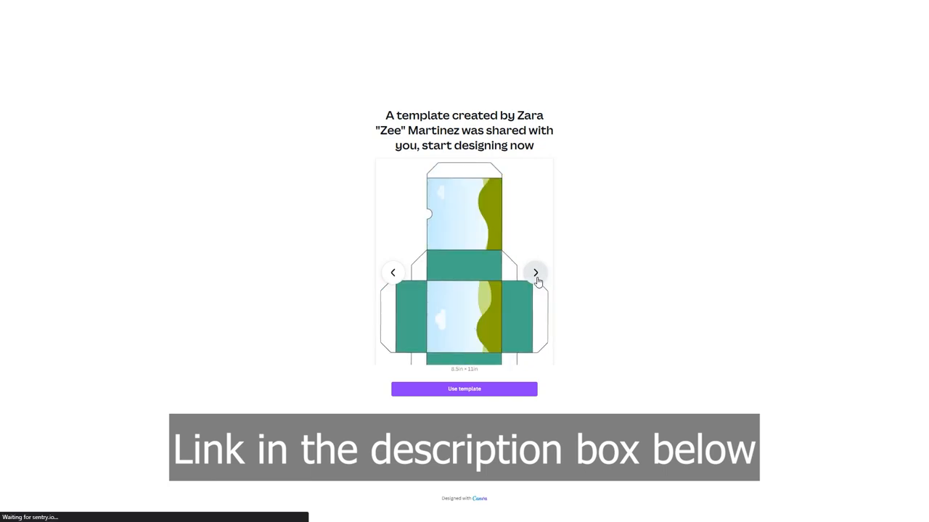
{"action": "left_click", "coordinate": [535, 273]}
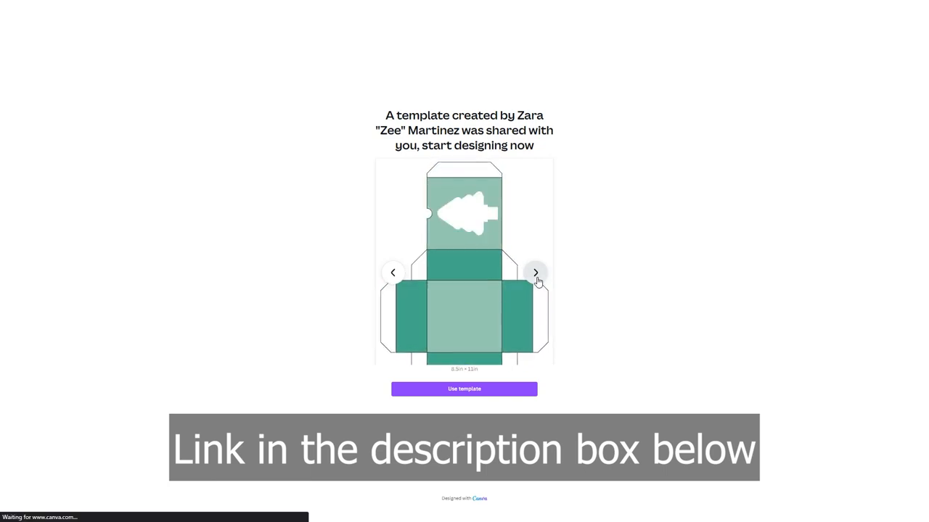
{"action": "left_click", "coordinate": [536, 273]}
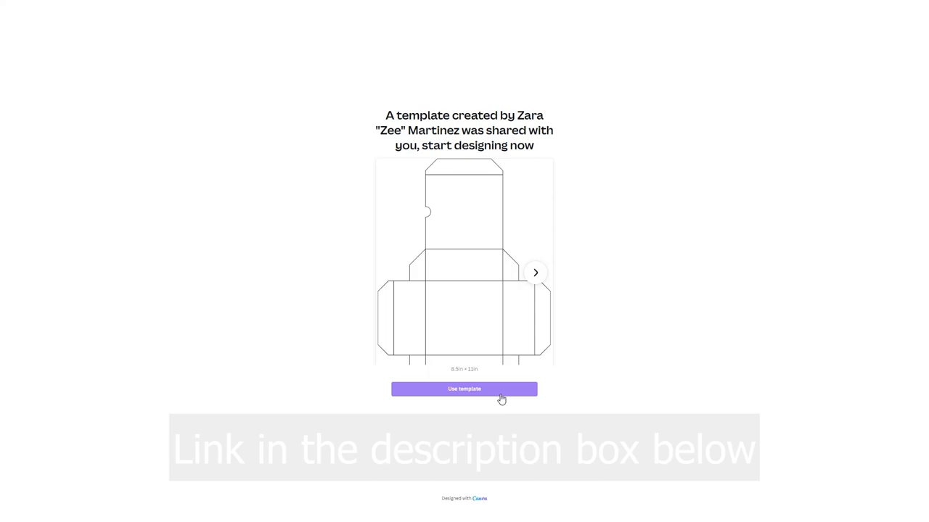
{"action": "left_click", "coordinate": [465, 389]}
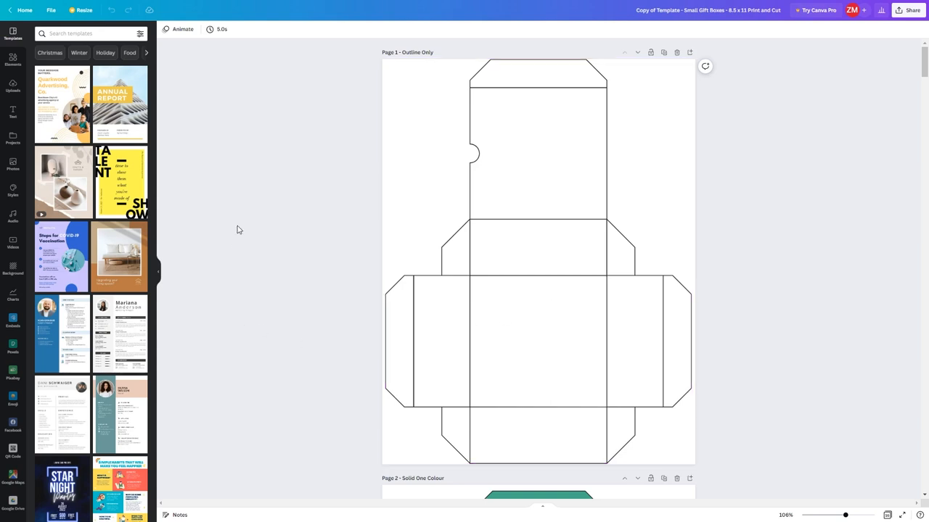
Scroll down through the pages from the outline to the patterned samples.
{"action": "scroll", "scroll_direction": "down", "scroll_amount": 3}
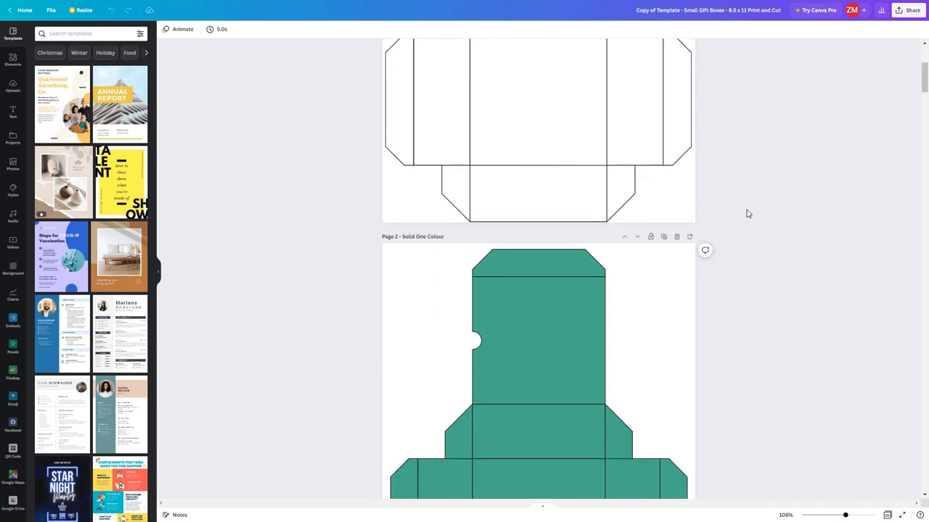
{"action": "scroll", "scroll_direction": "down", "scroll_amount": 3}
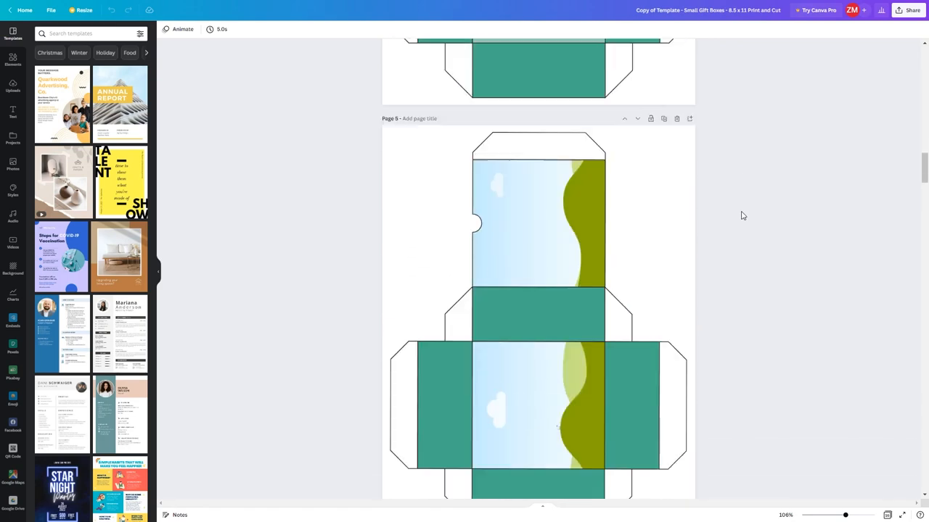
{"action": "scroll", "scroll_direction": "down", "scroll_amount": 3}
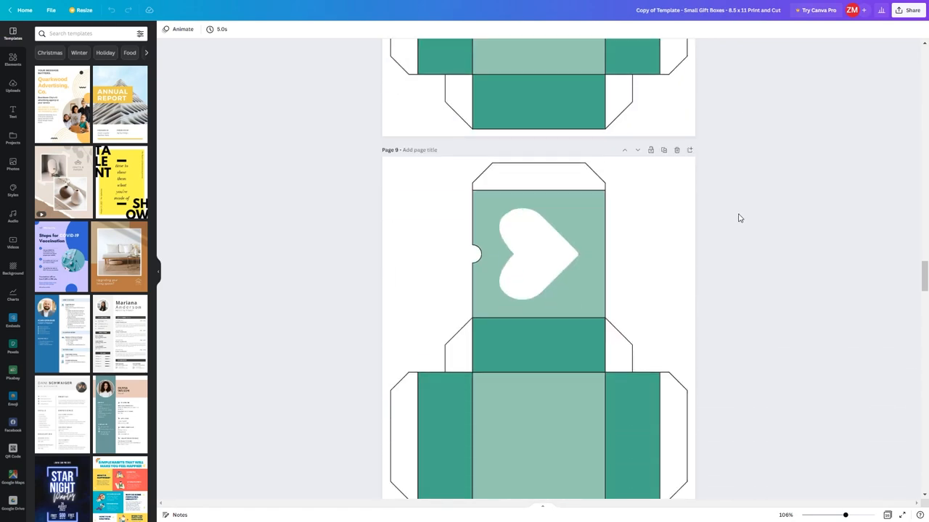
{"action": "scroll", "scroll_direction": "down", "scroll_amount": 3}
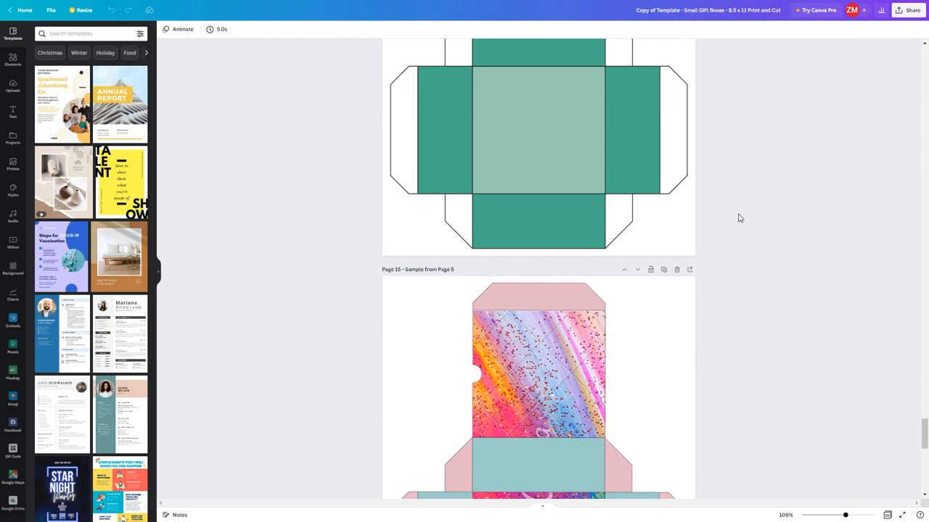
Recolour page 5's photo panels orange, then lilac from the document colours.
{"action": "left_click", "coordinate": [12, 60]}
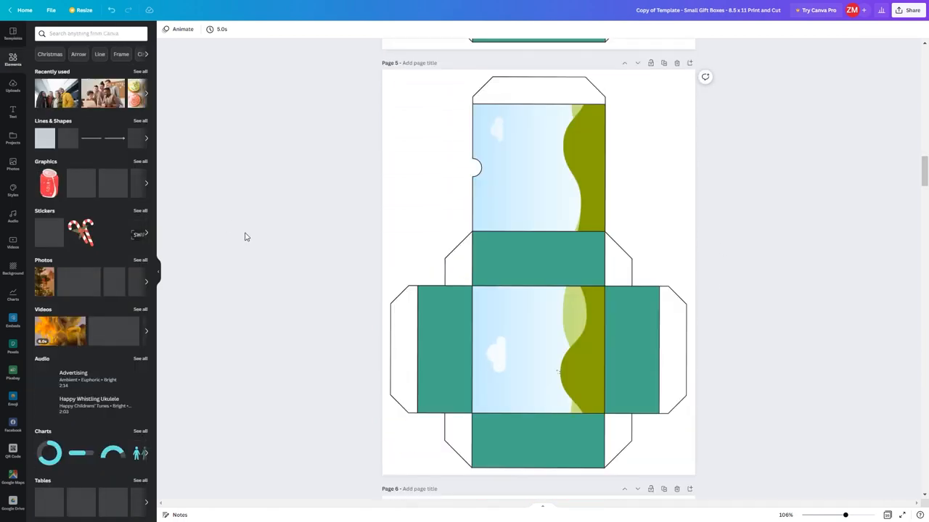
{"action": "mouse_move", "coordinate": [273, 160]}
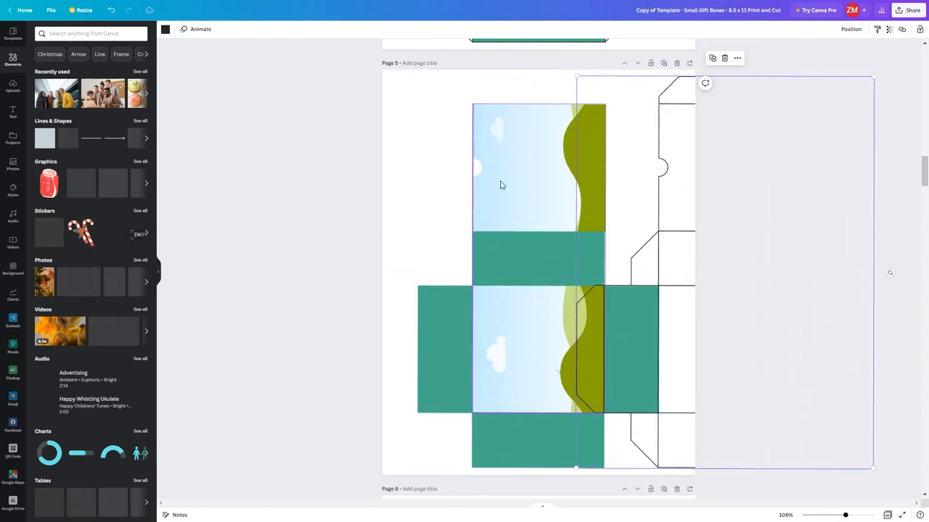
{"action": "left_click", "coordinate": [165, 29]}
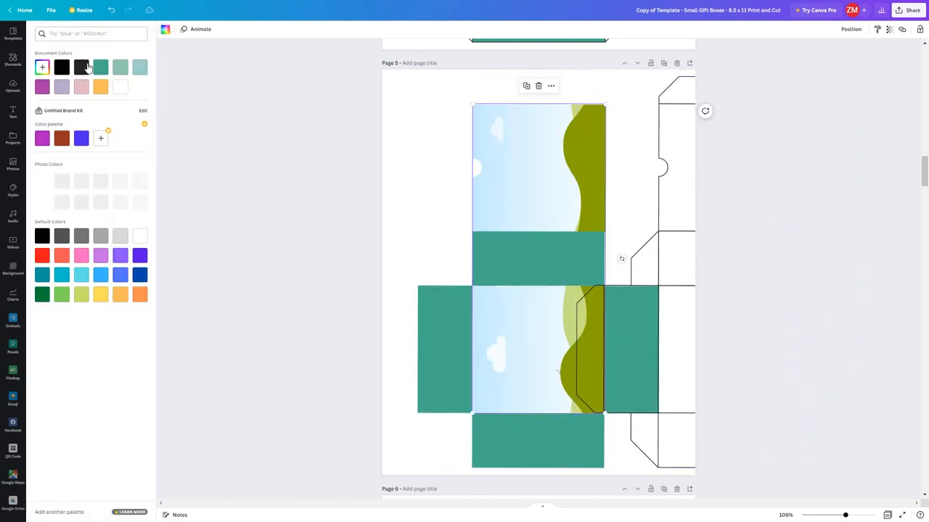
{"action": "left_click", "coordinate": [101, 88]}
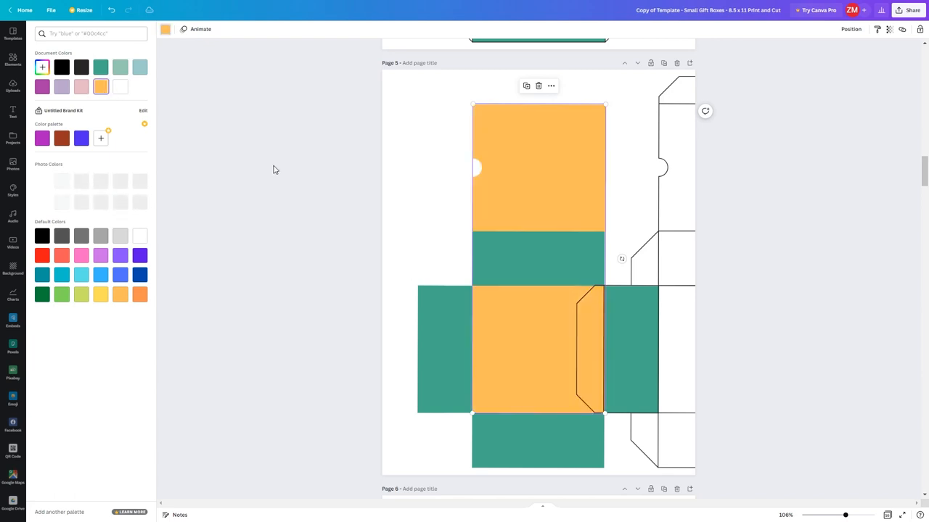
{"action": "mouse_move", "coordinate": [163, 36]}
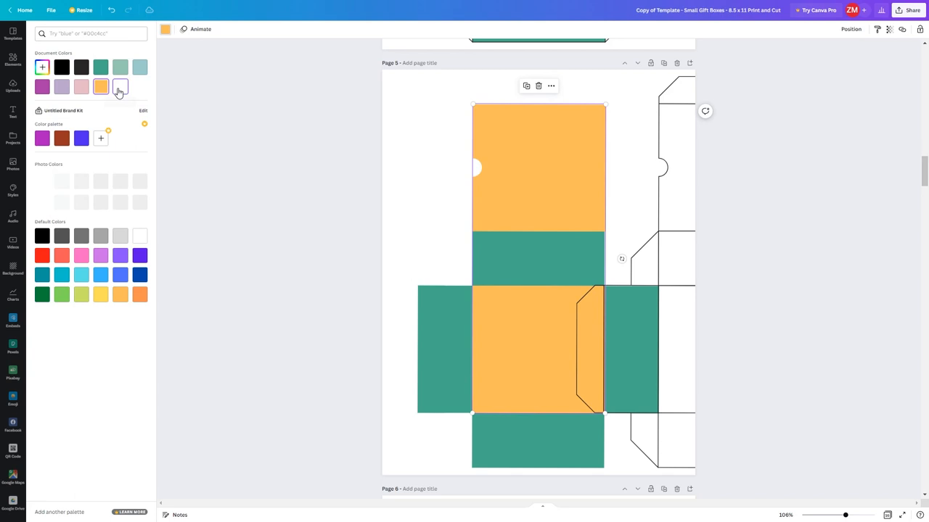
{"action": "left_click", "coordinate": [61, 87]}
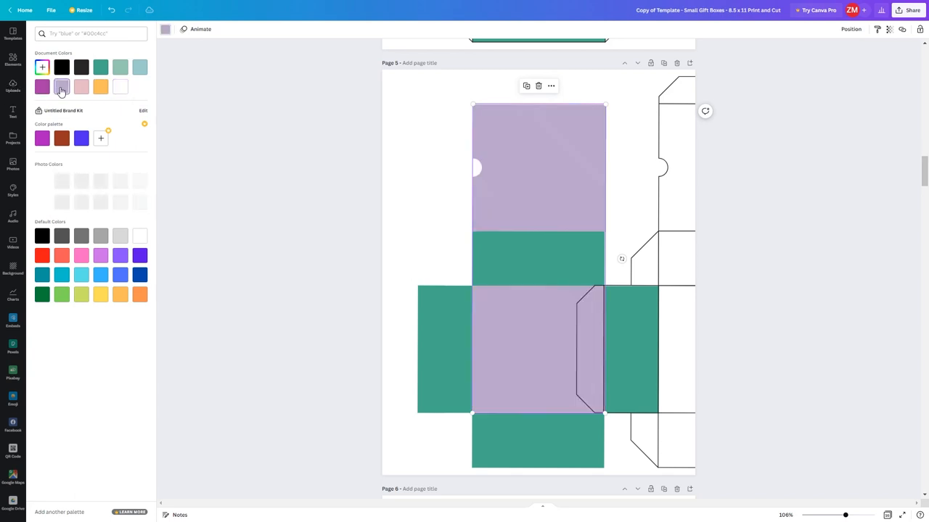
{"action": "left_click", "coordinate": [11, 58]}
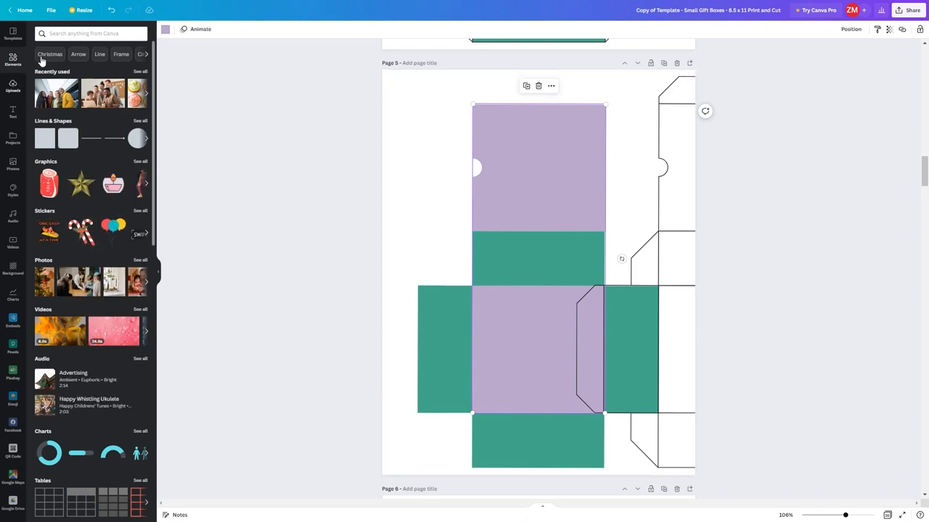
Search Elements for 'Christmas p' and place a tree pattern photo in the top panel.
{"action": "type", "text": "Christmas pattern"}
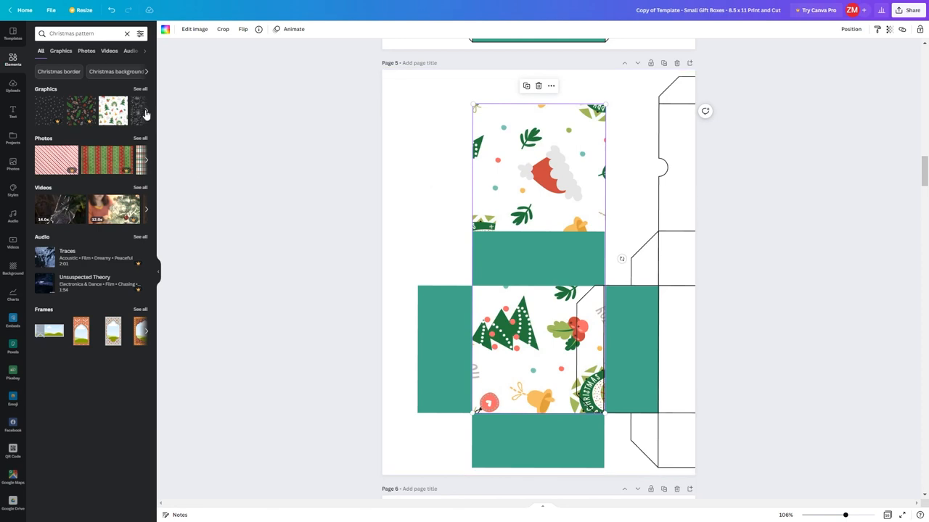
{"action": "left_click", "coordinate": [145, 110]}
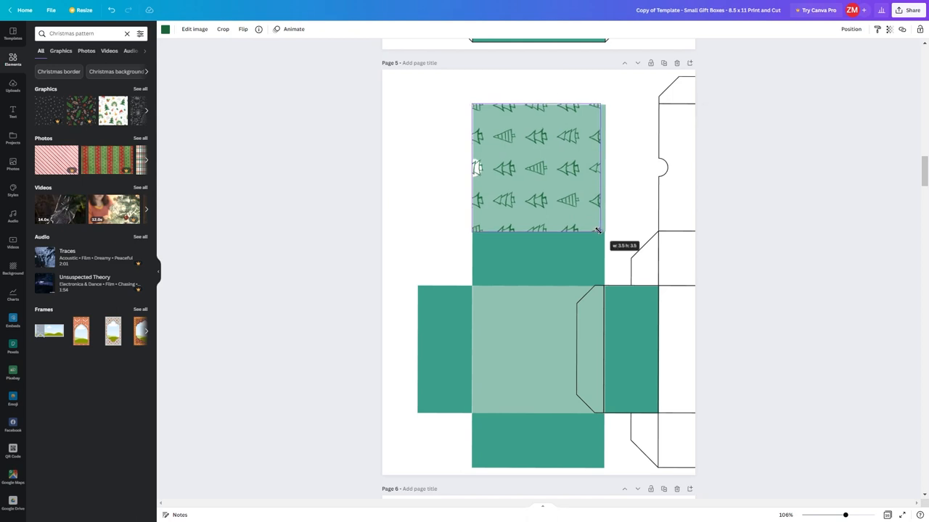
Adjust the tree pattern's crop, then fill the lower panel with the same pattern.
{"action": "left_click", "coordinate": [537, 171]}
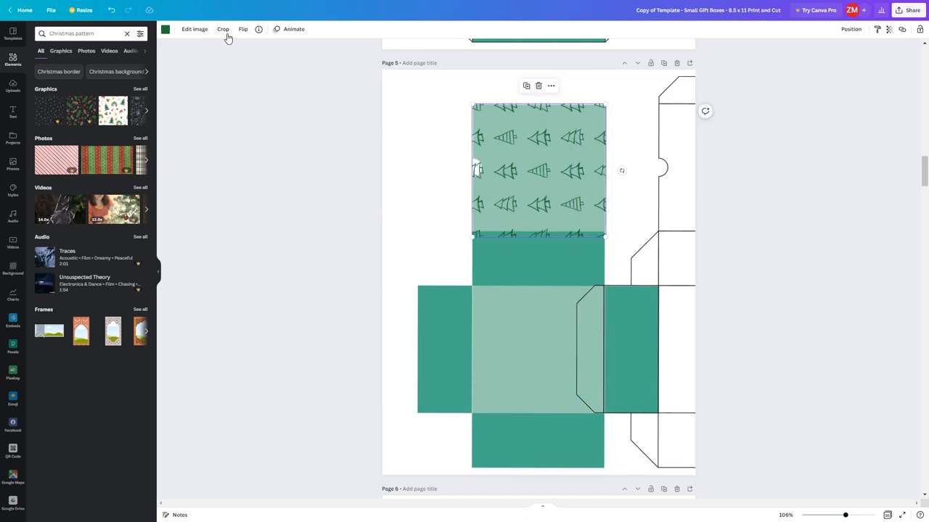
{"action": "left_click", "coordinate": [224, 29]}
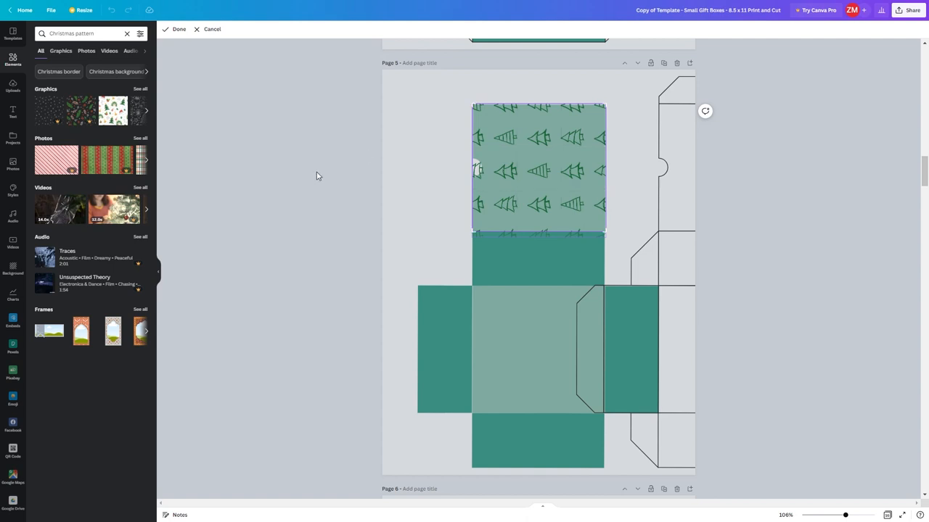
{"action": "left_click", "coordinate": [511, 331]}
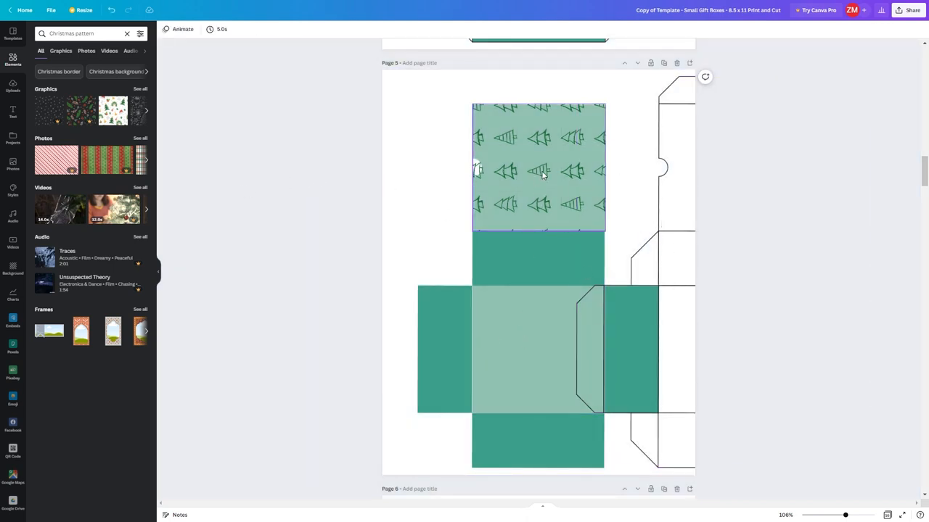
{"action": "left_click", "coordinate": [537, 348]}
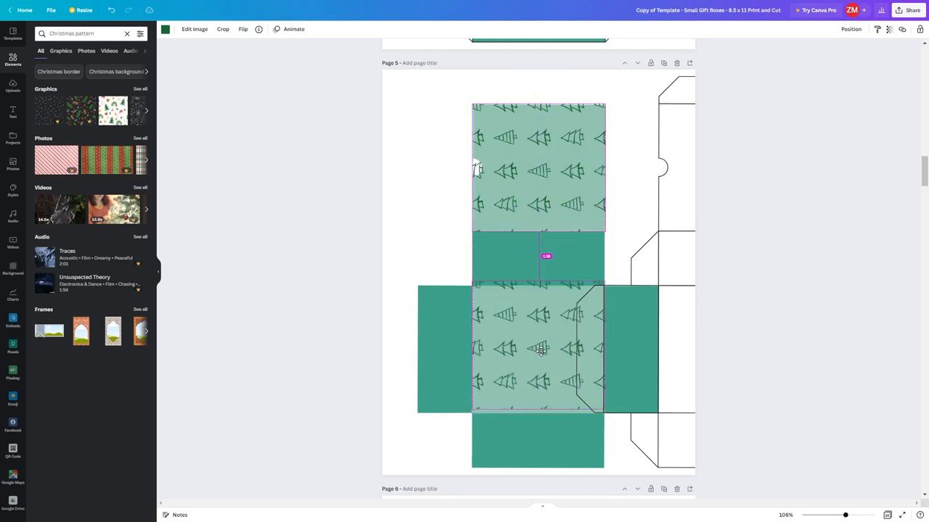
{"action": "left_click", "coordinate": [537, 348]}
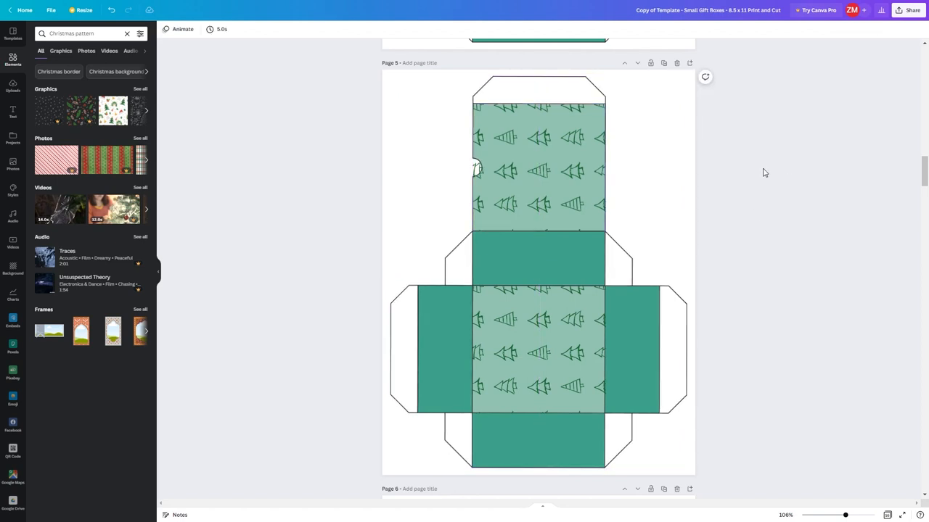
{"action": "scroll", "scroll_direction": "down", "scroll_amount": 3}
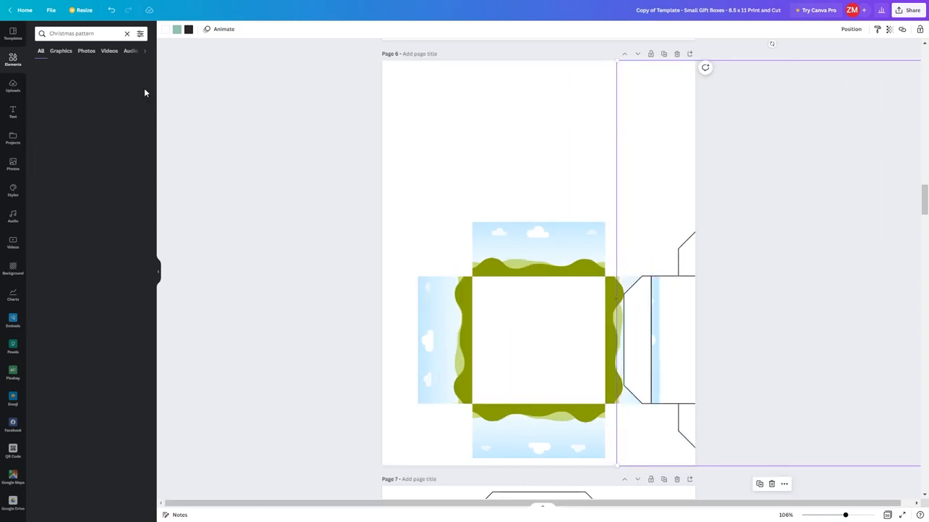
Browse Photos results for 'cute patterns', checking the search filters.
{"action": "left_click", "coordinate": [87, 51]}
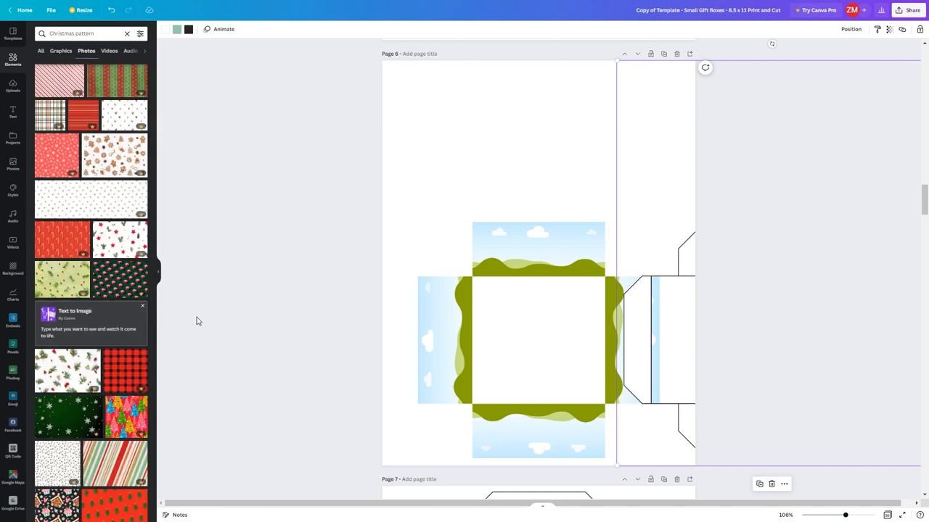
{"action": "scroll", "scroll_direction": "down", "scroll_amount": 3}
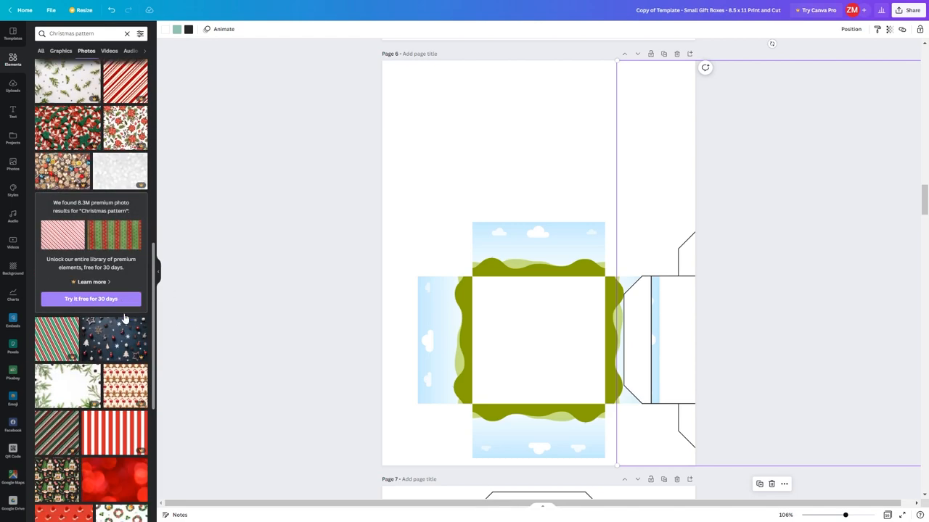
{"action": "scroll", "scroll_direction": "down", "scroll_amount": 3}
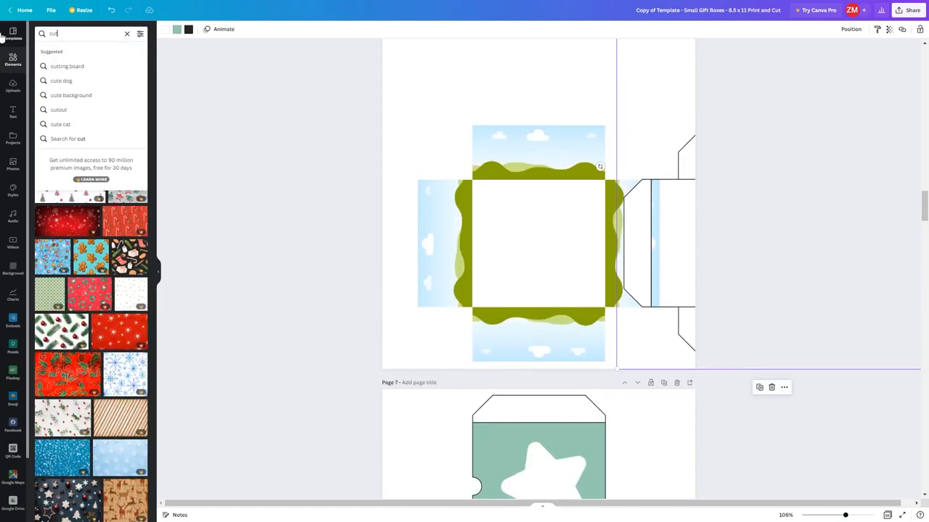
{"action": "type", "text": "cute patterns"}
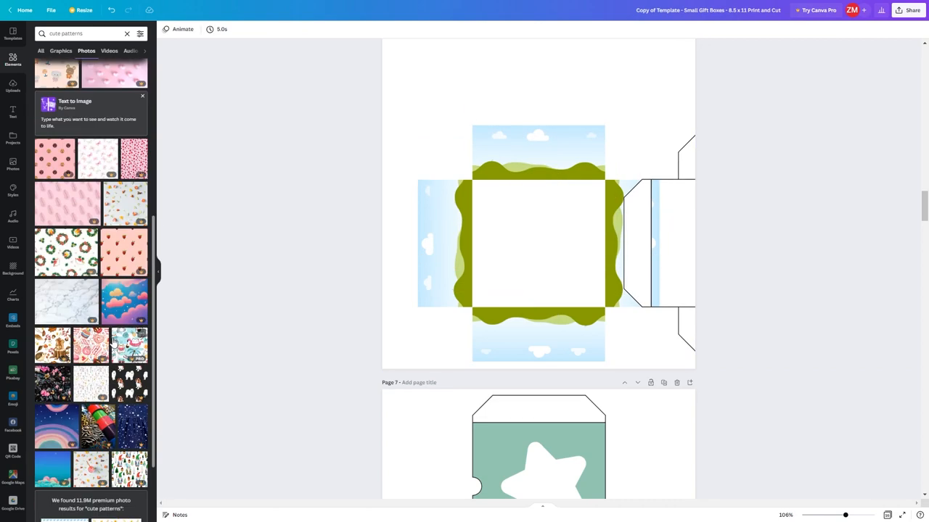
{"action": "scroll", "scroll_direction": "down", "scroll_amount": 3}
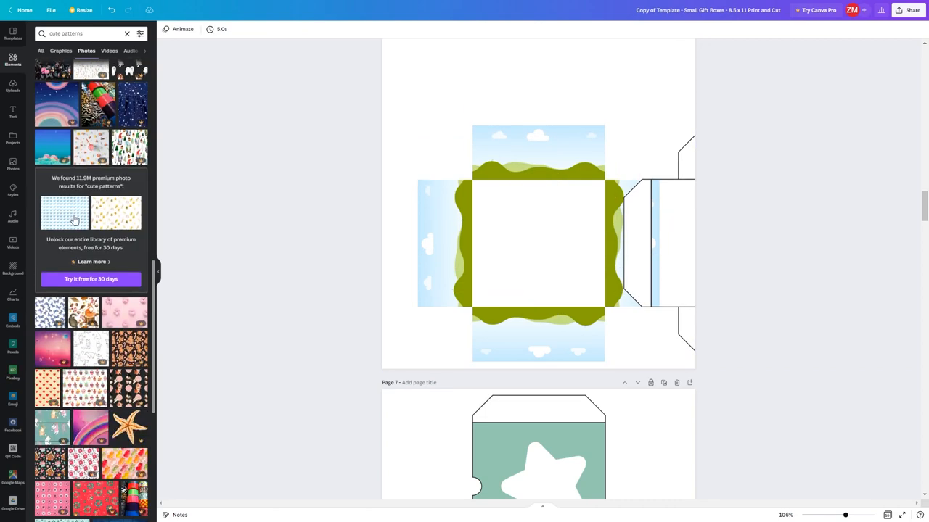
{"action": "left_click", "coordinate": [139, 33]}
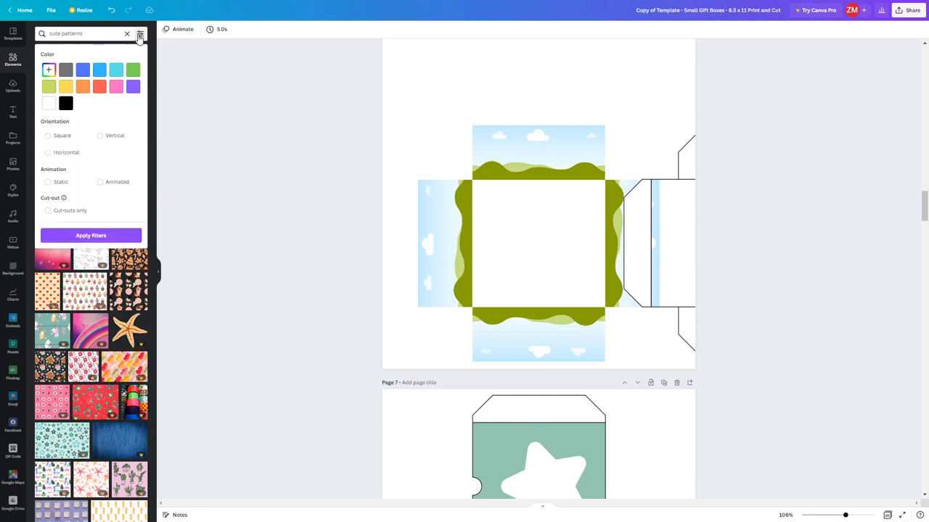
{"action": "left_click", "coordinate": [139, 34]}
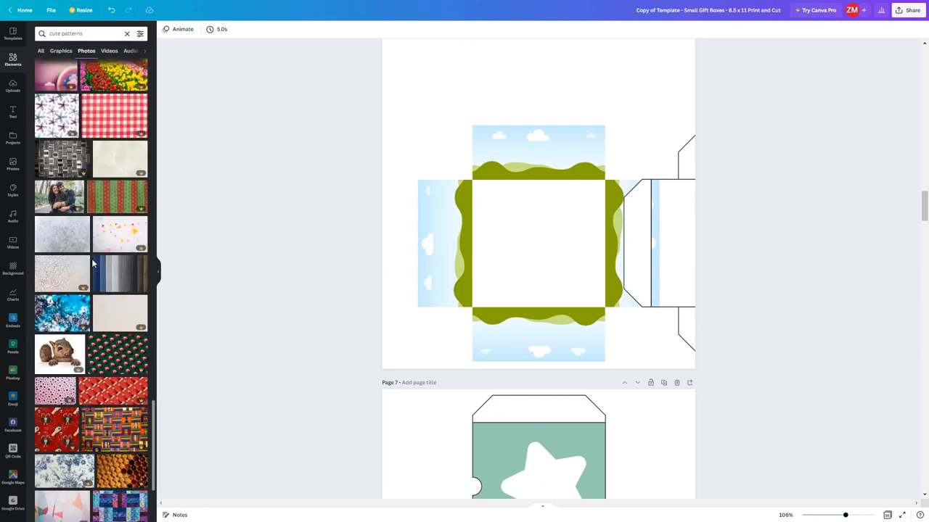
{"action": "scroll", "scroll_direction": "down", "scroll_amount": 3}
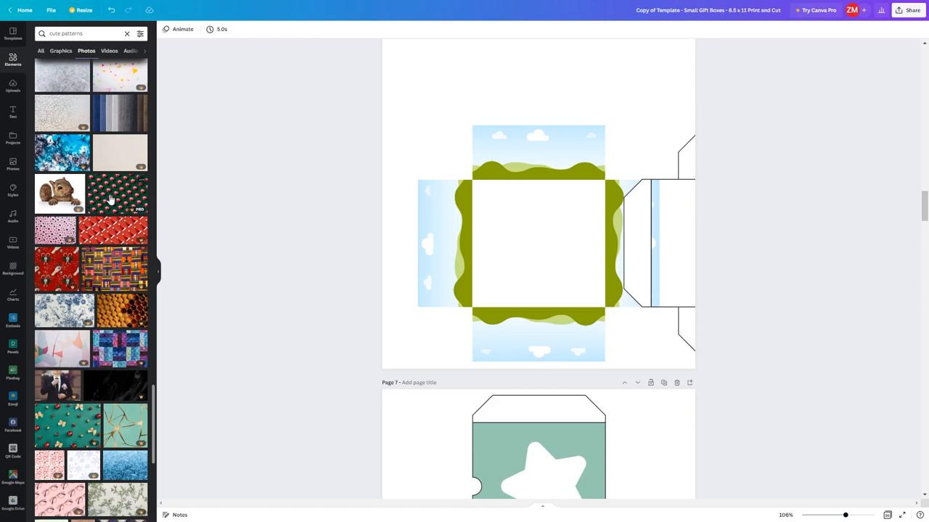
{"action": "scroll", "scroll_direction": "down", "scroll_amount": 3}
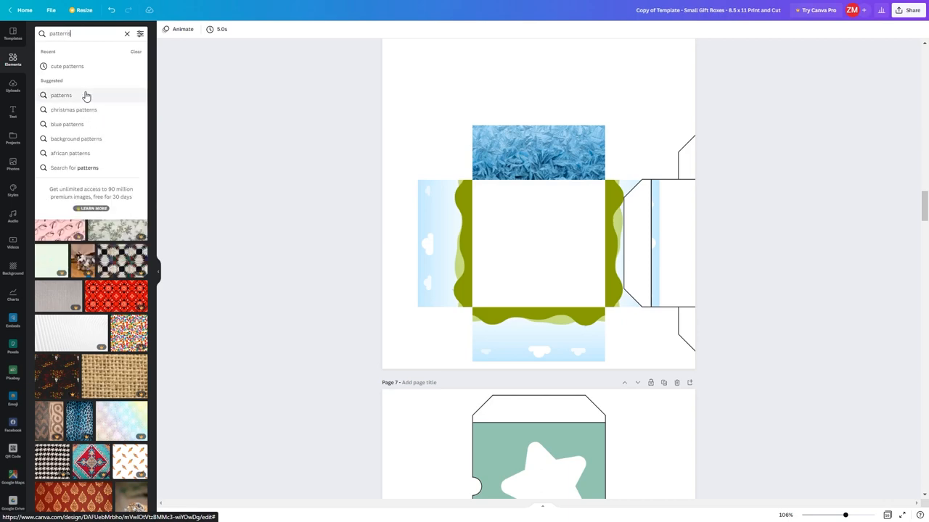
Search photos for patterns and fill all four side panels with the blue leaf photo.
{"action": "left_click", "coordinate": [61, 96]}
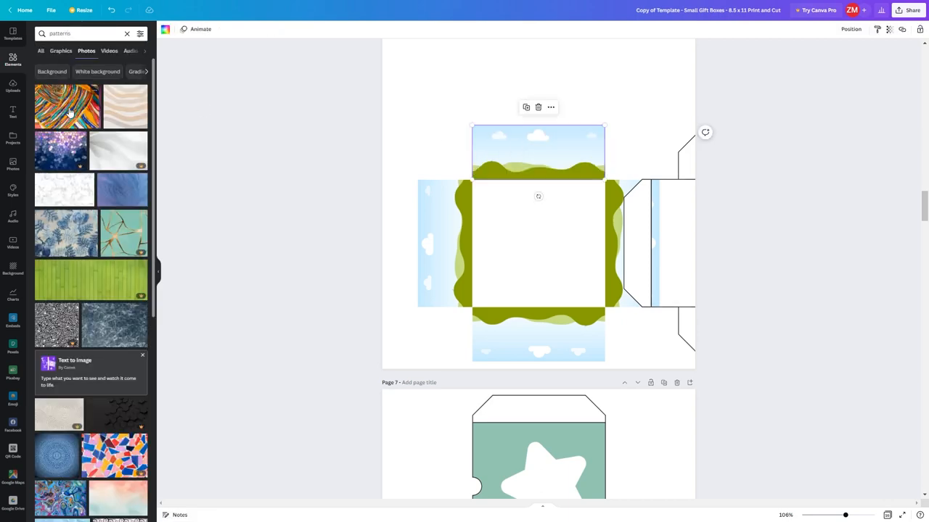
{"action": "left_click", "coordinate": [64, 234]}
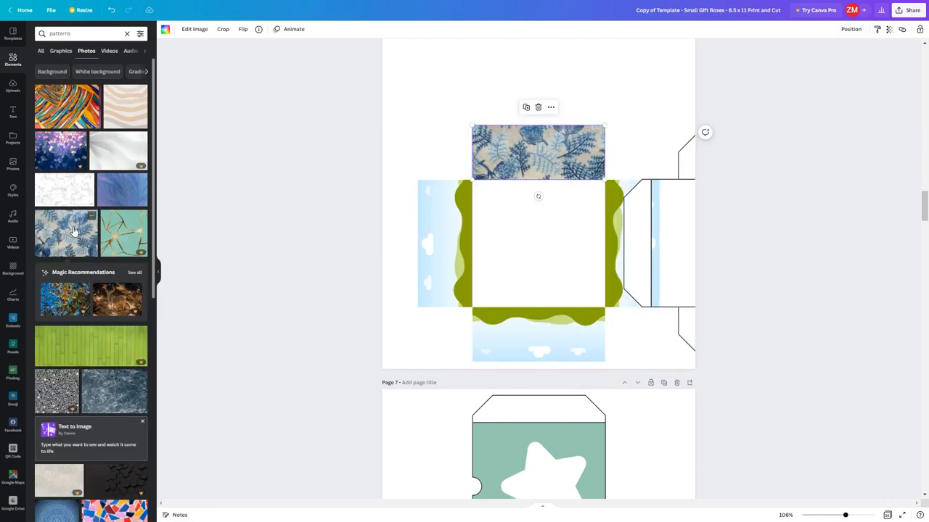
{"action": "left_click", "coordinate": [65, 234]}
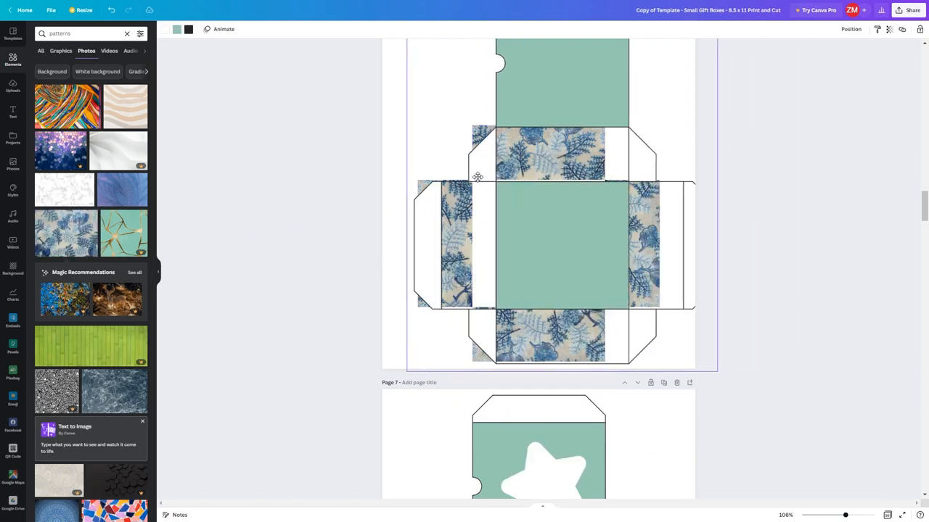
{"action": "scroll", "scroll_direction": "up", "scroll_amount": 3}
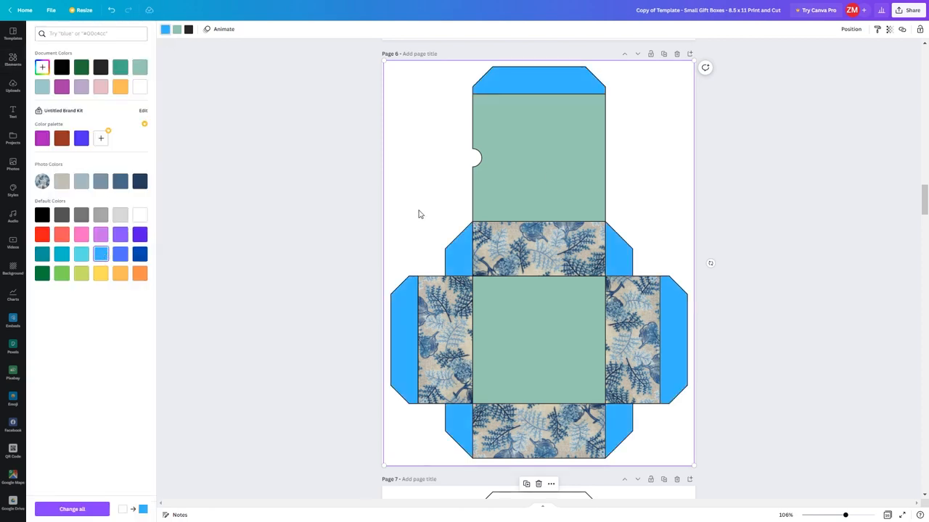
Make the centre panels teal and give page 6 the lavender leaf-outline background.
{"action": "left_click", "coordinate": [61, 254]}
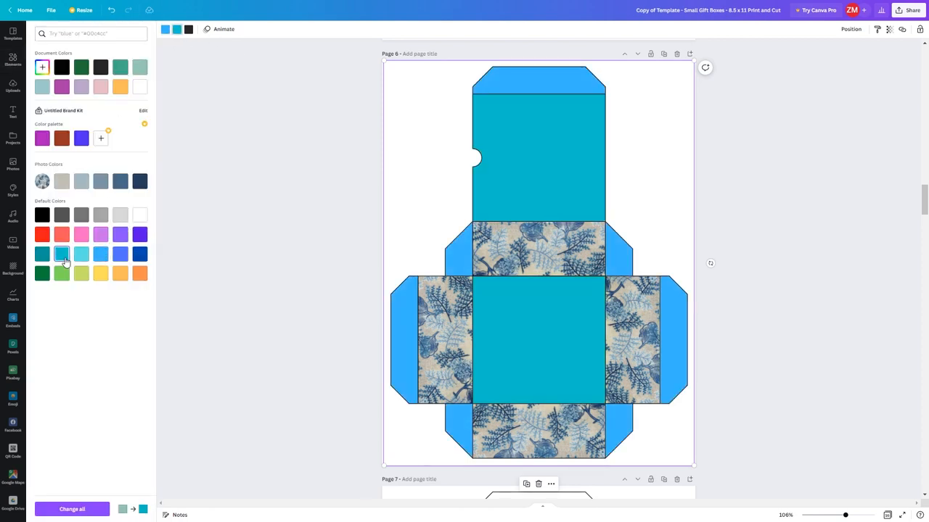
{"action": "left_click", "coordinate": [139, 254]}
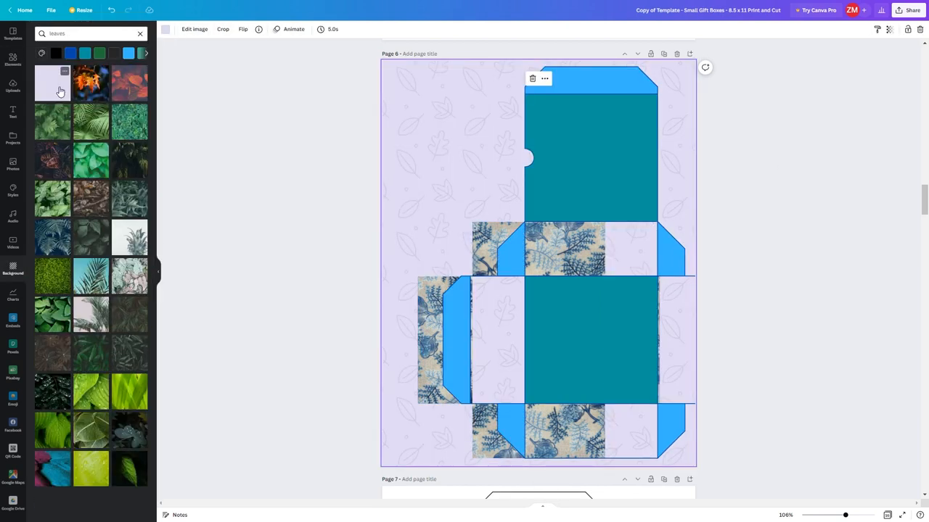
{"action": "left_click", "coordinate": [589, 333]}
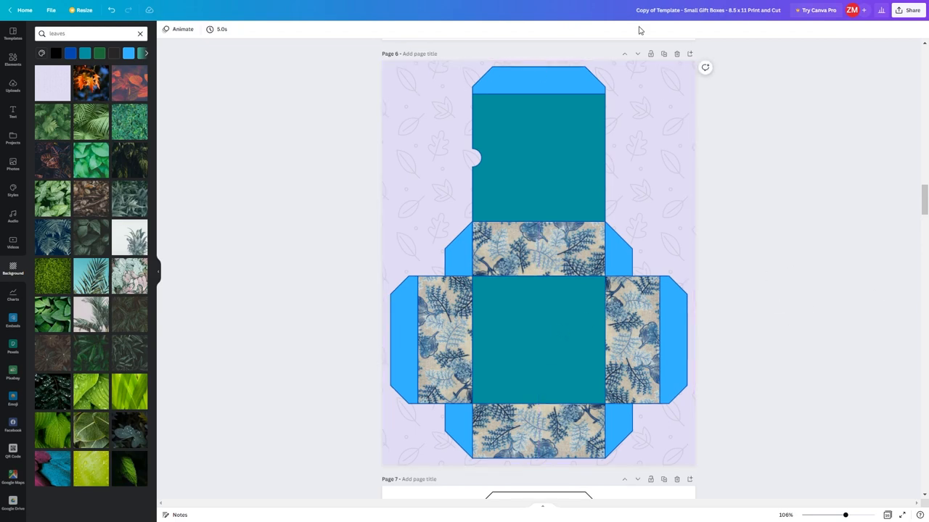
{"action": "mouse_move", "coordinate": [663, 53]}
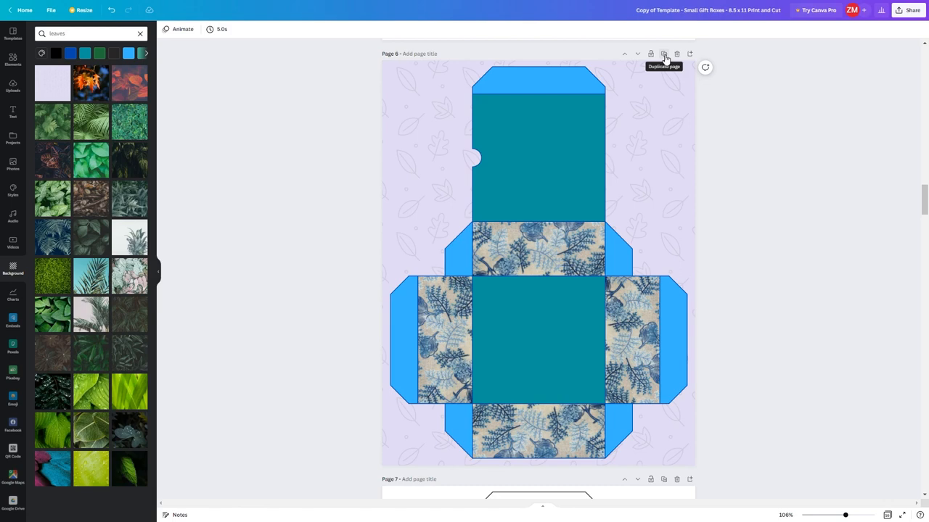
{"action": "mouse_move", "coordinate": [689, 55]}
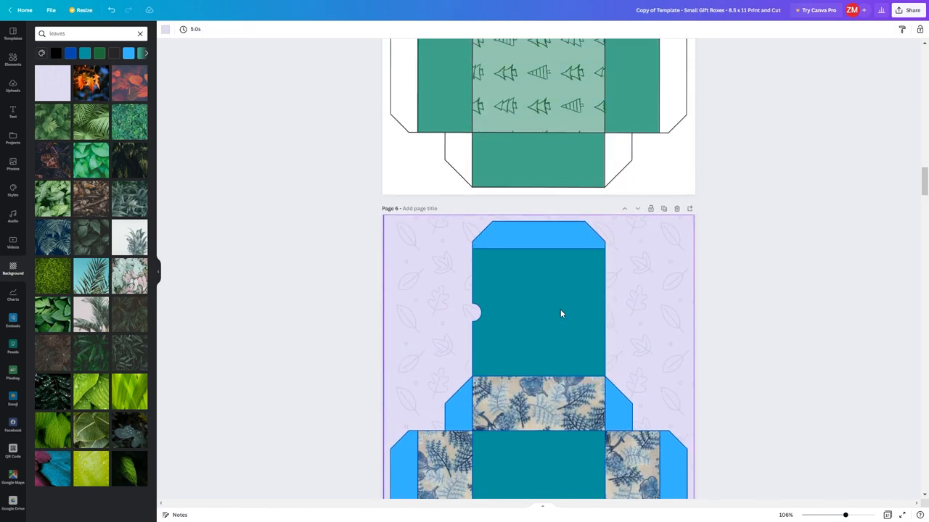
Browse Elements results for 'free patterns' and 'boho patte' on the new page 7.
{"action": "scroll", "scroll_direction": "down", "scroll_amount": 3}
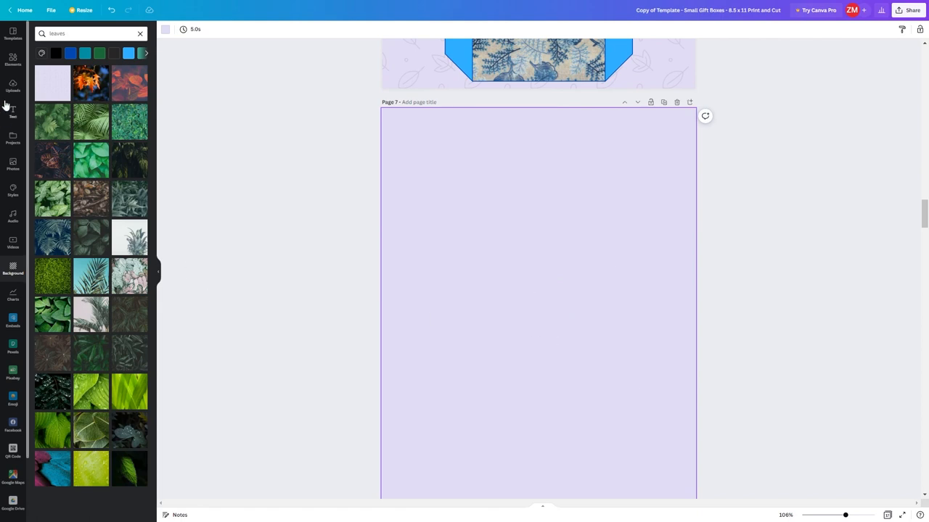
{"action": "type", "text": "patterns"}
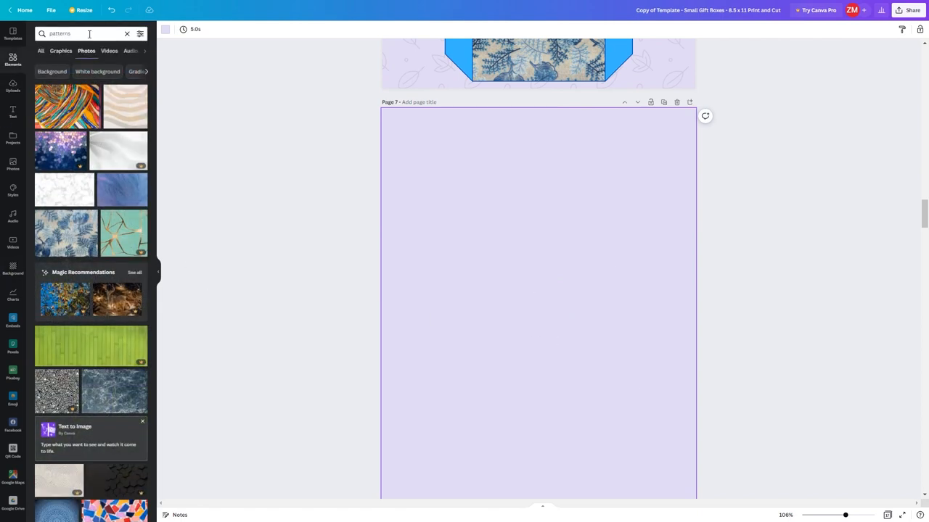
{"action": "type", "text": "free"}
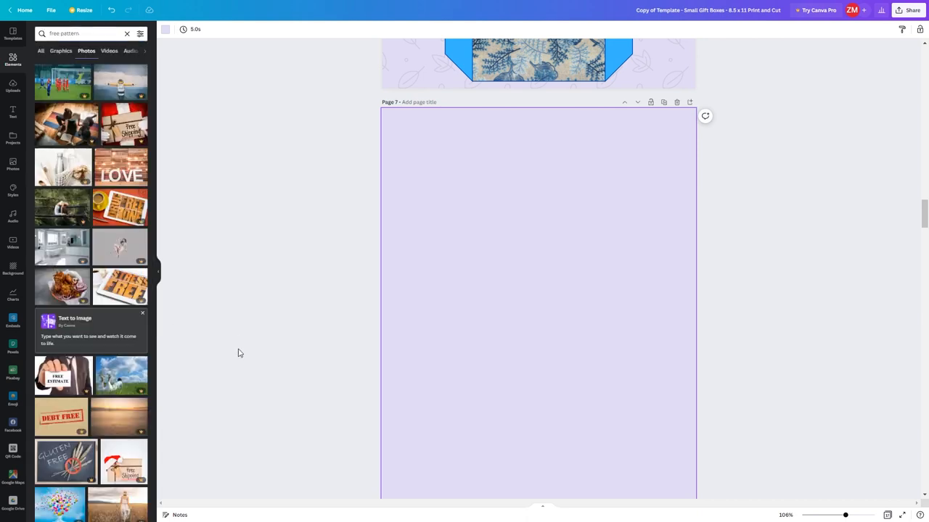
{"action": "scroll", "scroll_direction": "down", "scroll_amount": 3}
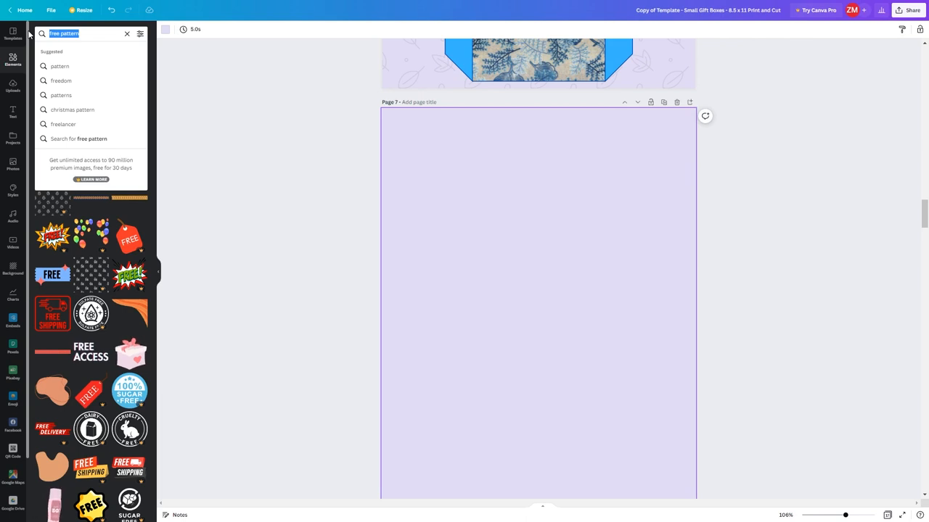
{"action": "type", "text": "boho patte"}
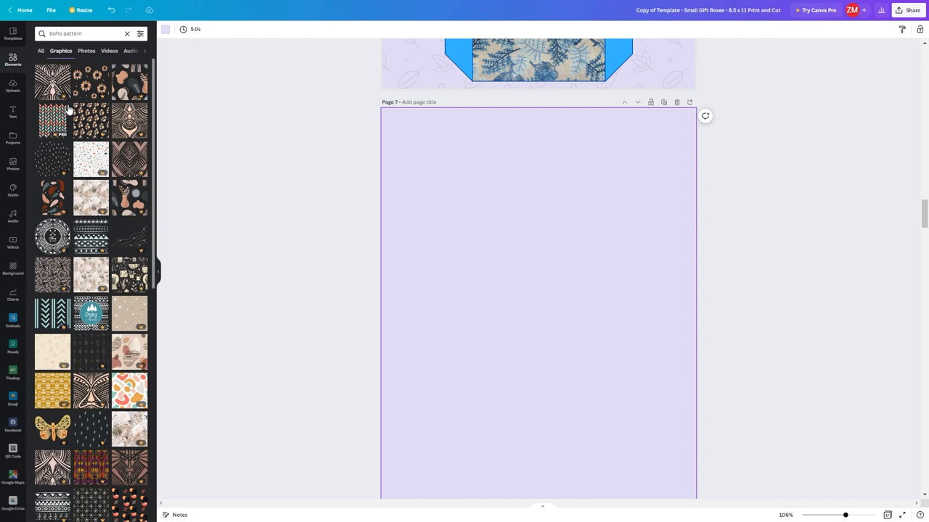
{"action": "scroll", "scroll_direction": "down", "scroll_amount": 3}
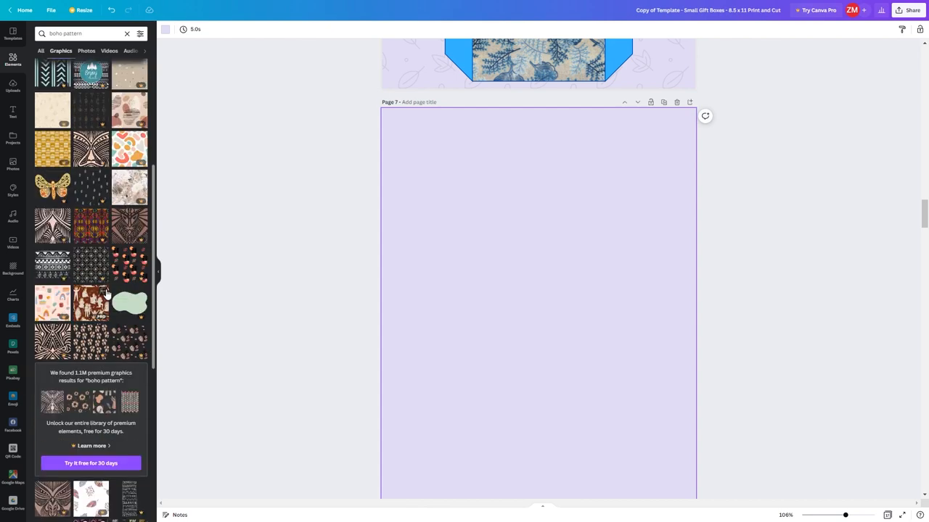
{"action": "scroll", "scroll_direction": "down", "scroll_amount": 3}
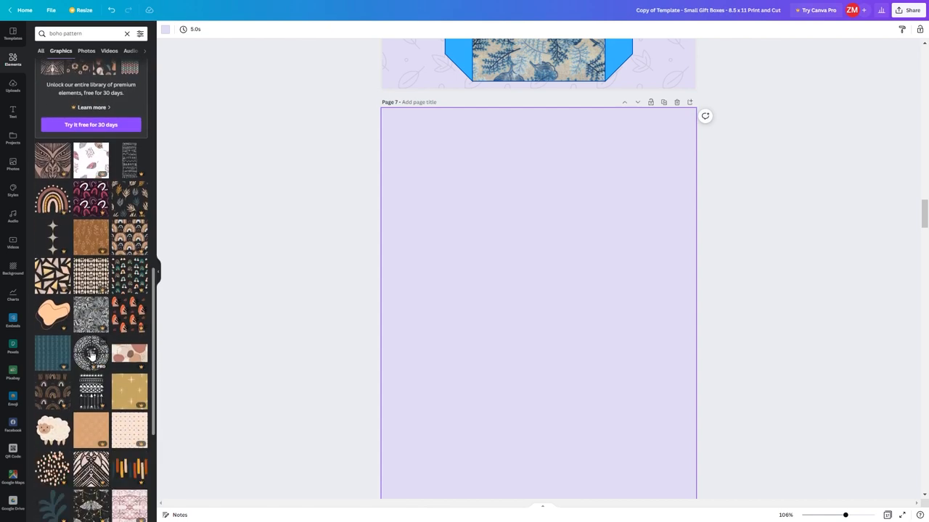
{"action": "scroll", "scroll_direction": "down", "scroll_amount": 3}
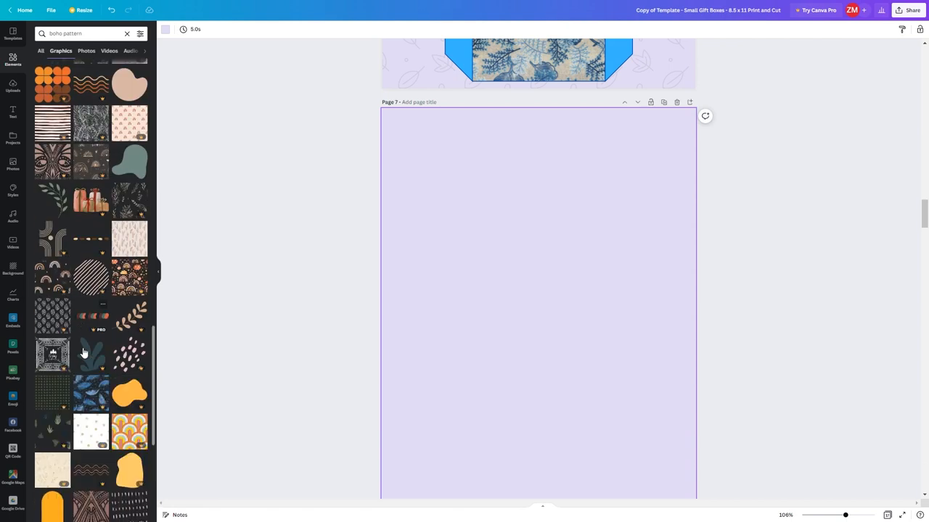
Search for textures and add a blue-lilac gradient texture image to page 7.
{"action": "left_click", "coordinate": [84, 33]}
{"action": "type", "text": "textures"}
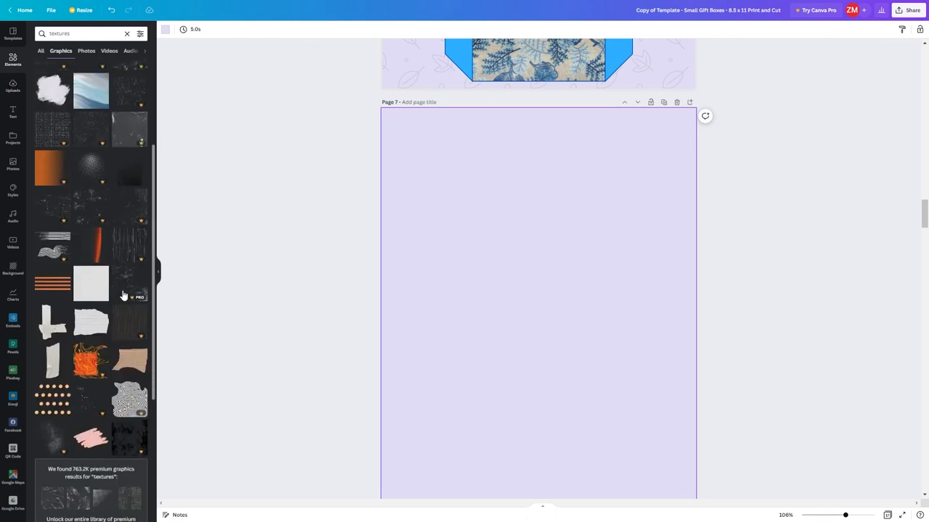
{"action": "scroll", "scroll_direction": "down", "scroll_amount": 3}
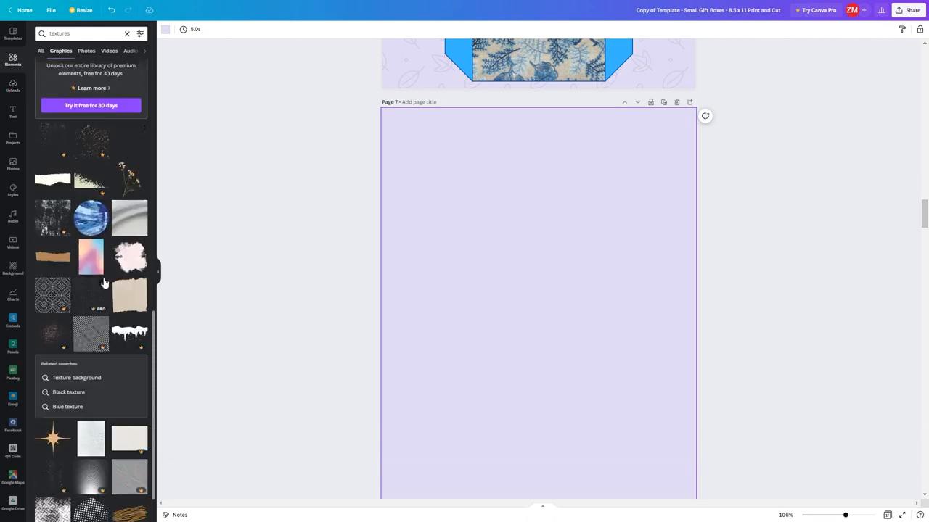
{"action": "scroll", "scroll_direction": "down", "scroll_amount": 3}
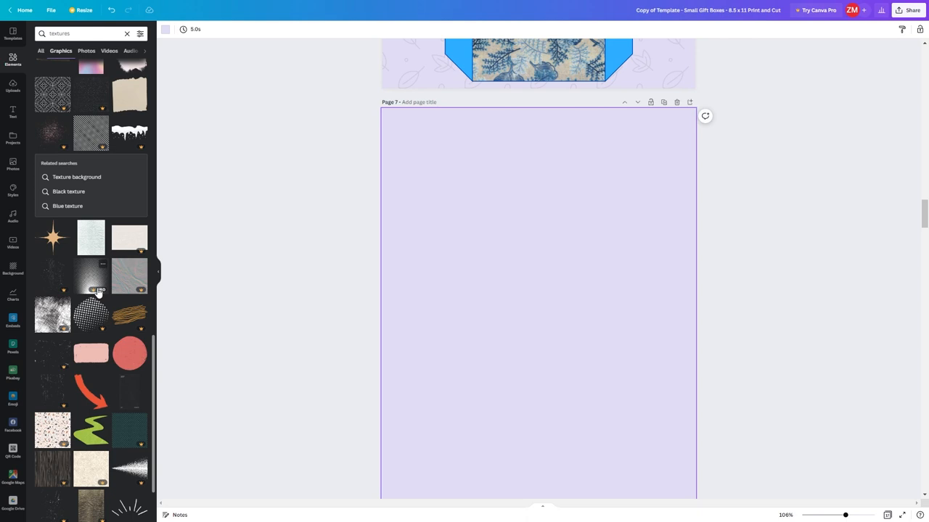
{"action": "left_click", "coordinate": [90, 238]}
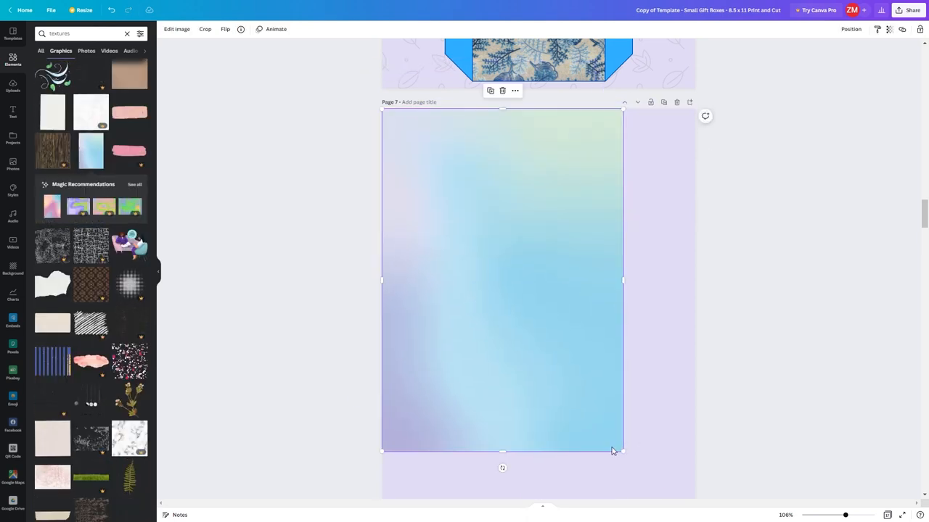
Stretch the gradient image to cover page 7 edge to edge.
{"action": "left_click_drag", "start_coordinate": [621, 451], "coordinate": [656, 496]}
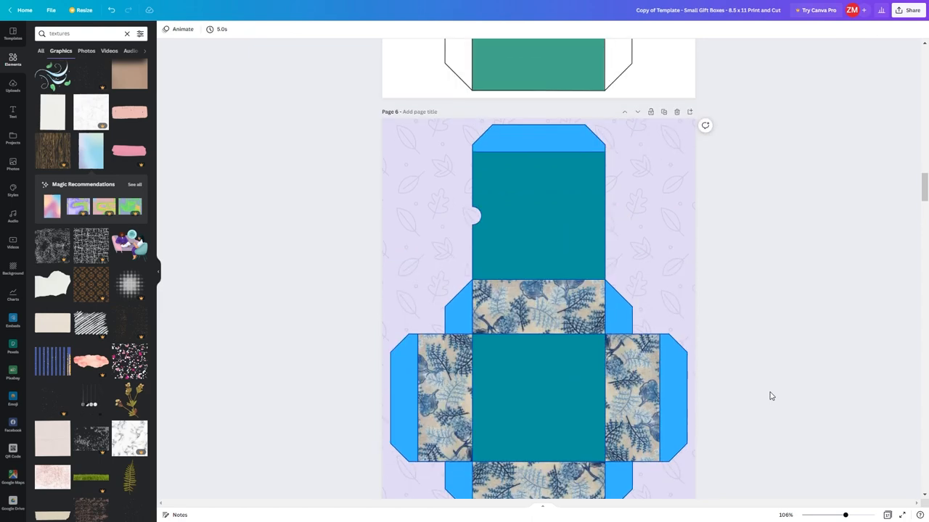
{"action": "scroll", "scroll_direction": "down", "scroll_amount": 3}
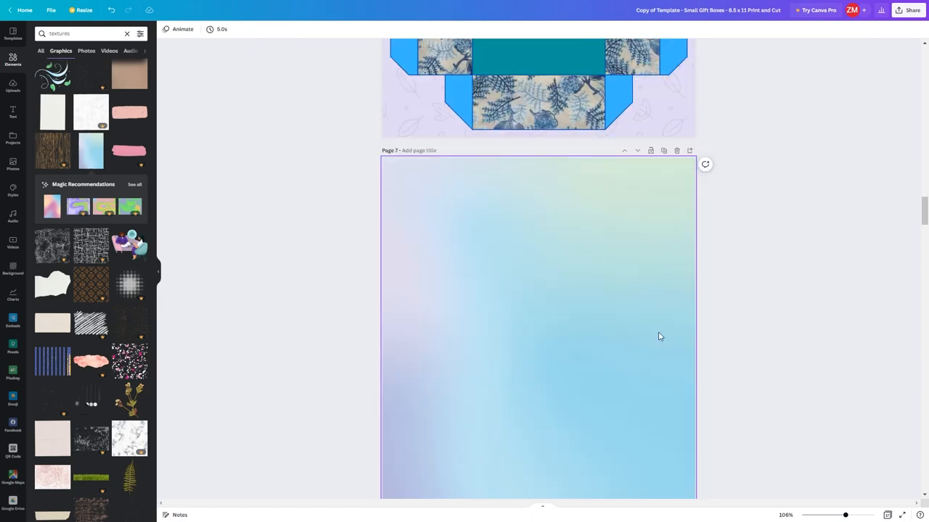
{"action": "scroll", "scroll_direction": "up", "scroll_amount": 3}
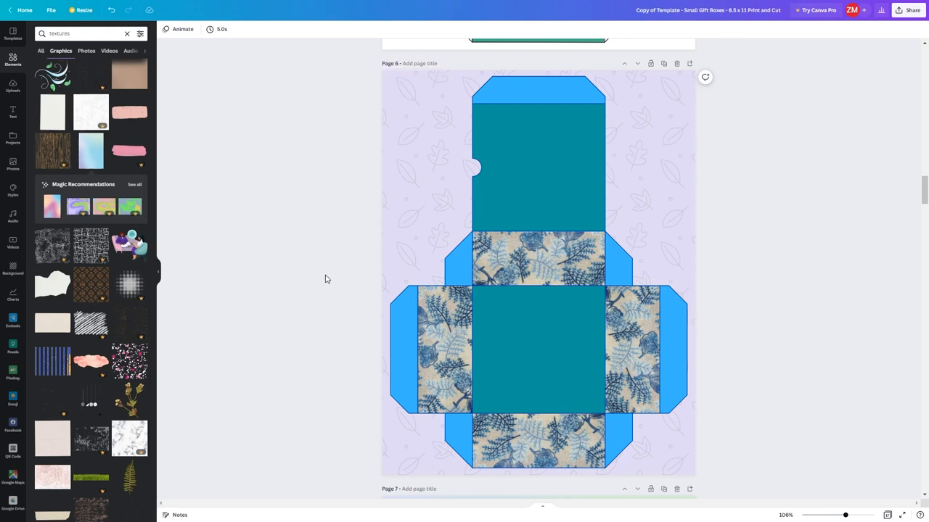
{"action": "scroll", "scroll_direction": "down", "scroll_amount": 3}
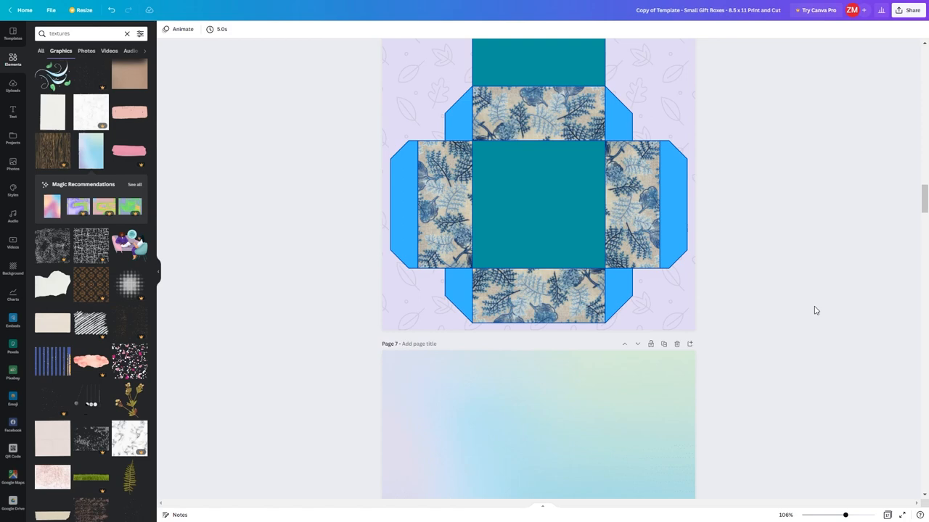
Set the download to flattened PDF Print, dismissing the CMYK upgrade offer.
{"action": "scroll", "scroll_direction": "up", "scroll_amount": 3}
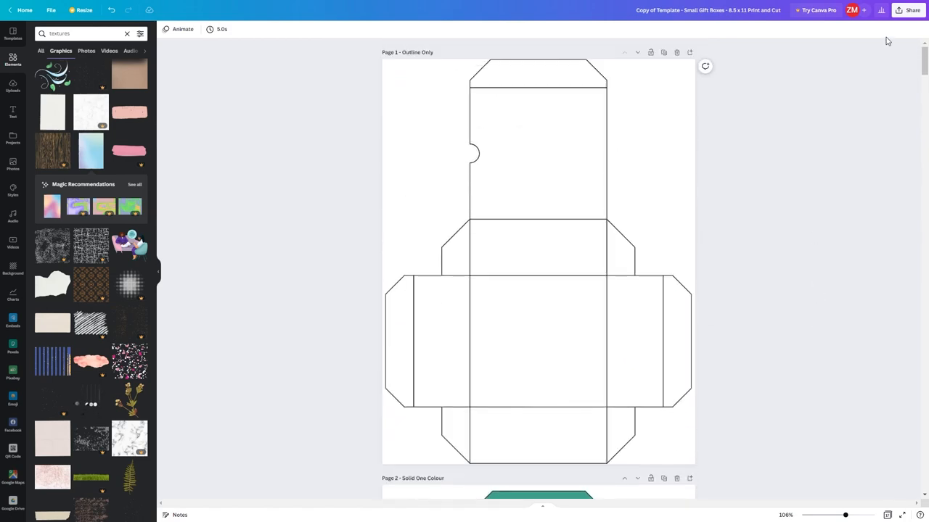
{"action": "left_click", "coordinate": [883, 10]}
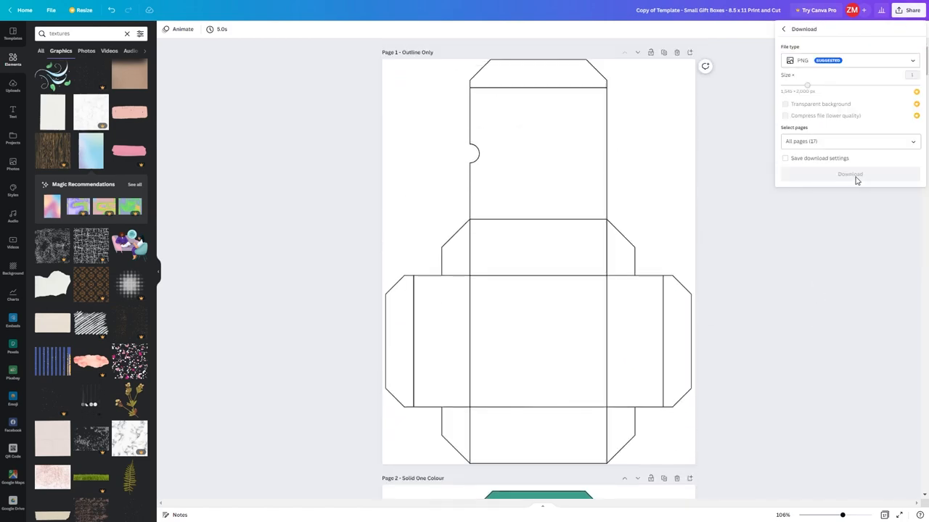
{"action": "left_click", "coordinate": [849, 61]}
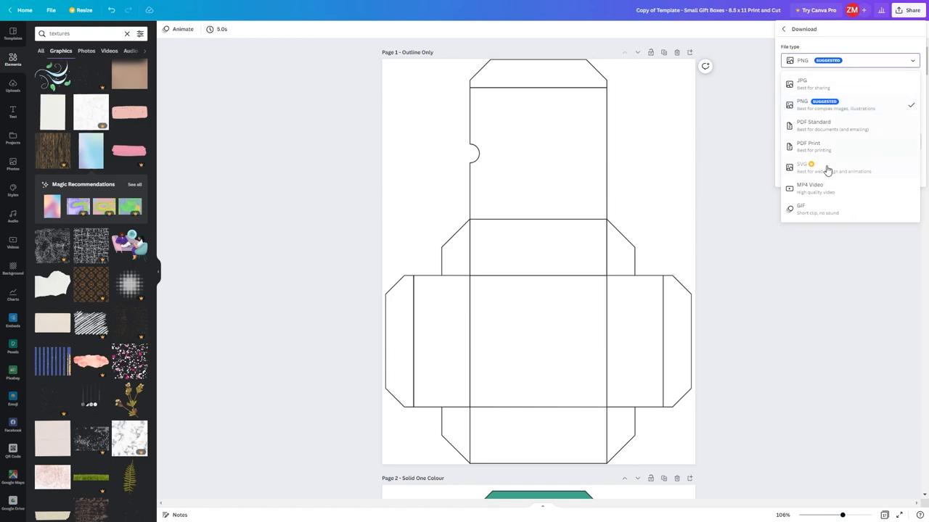
{"action": "left_click", "coordinate": [809, 145]}
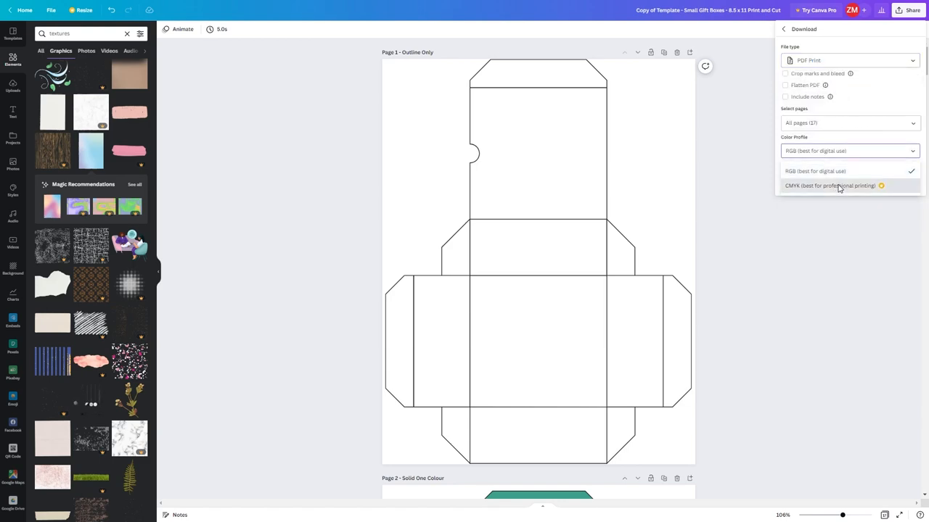
{"action": "left_click", "coordinate": [830, 186]}
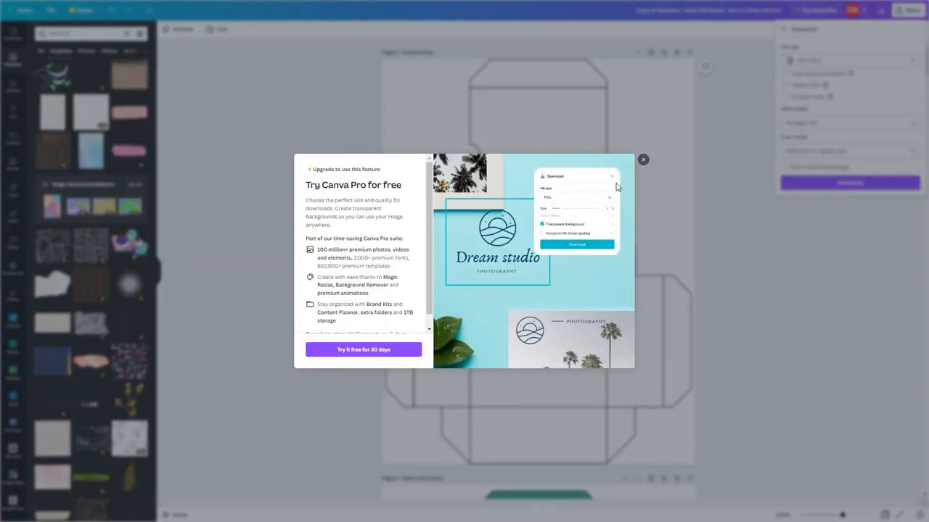
{"action": "left_click", "coordinate": [642, 158]}
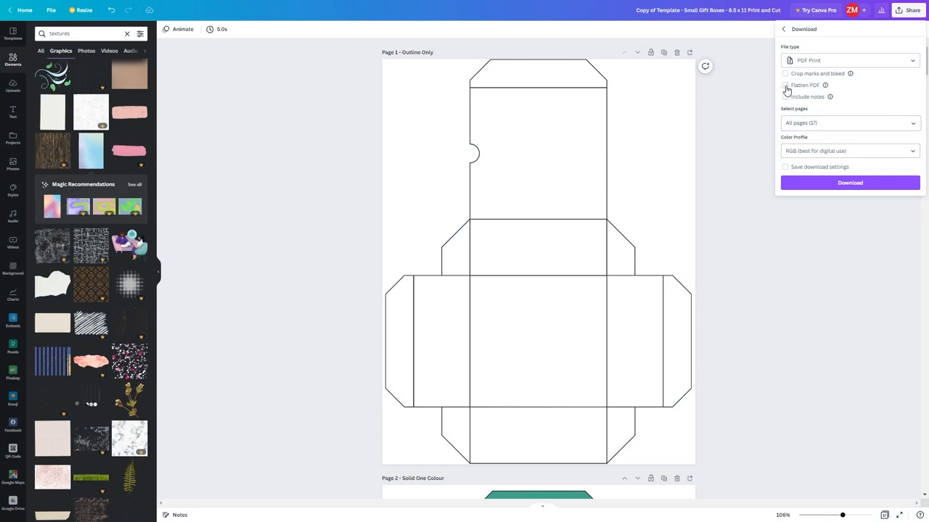
{"action": "left_click", "coordinate": [784, 84]}
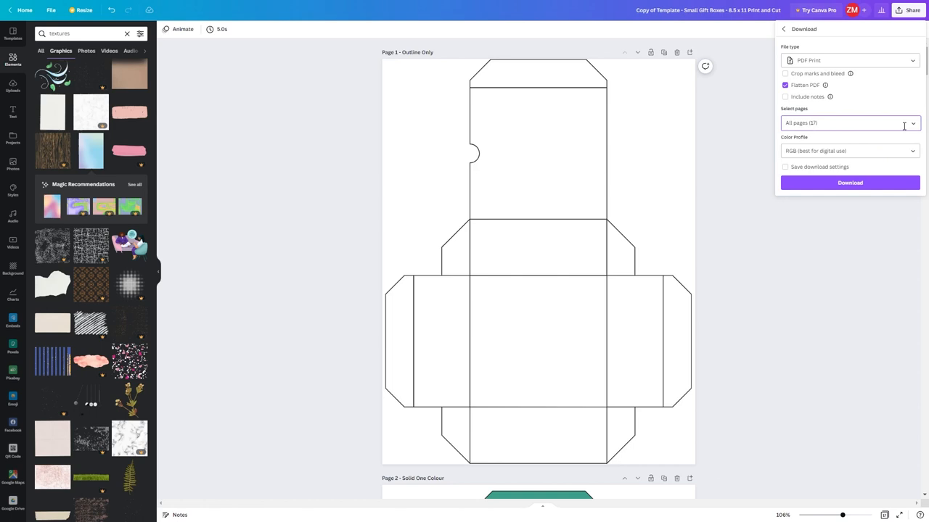
Select pages 6 and 7 for export and start the print PDF download.
{"action": "left_click", "coordinate": [849, 122]}
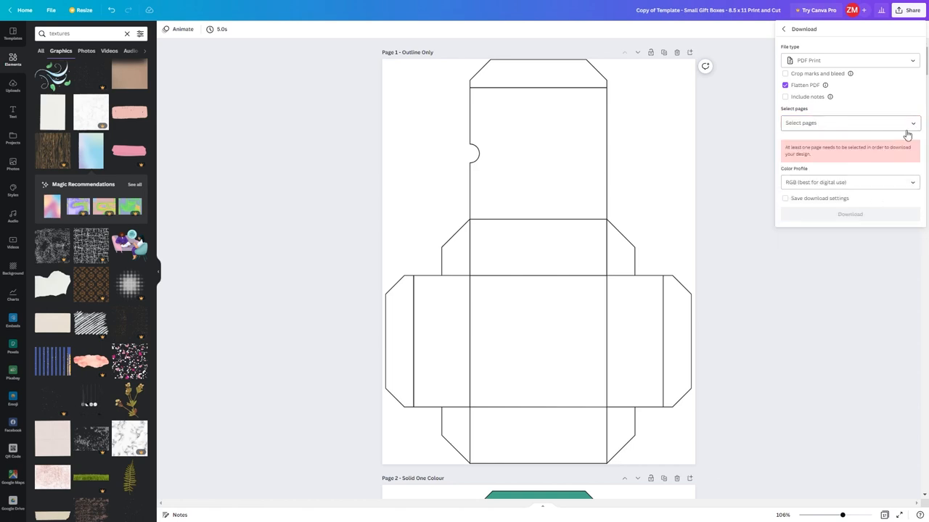
{"action": "left_click", "coordinate": [849, 122]}
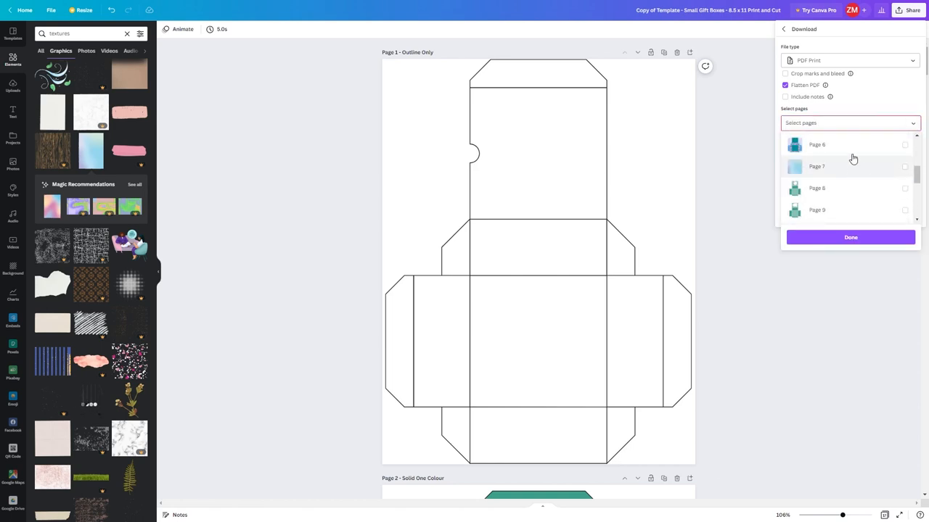
{"action": "left_click", "coordinate": [906, 165]}
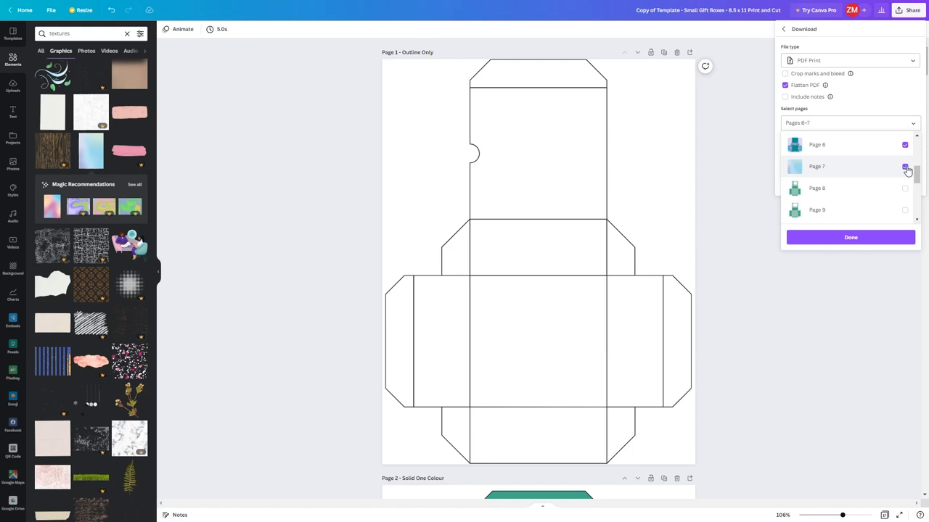
{"action": "left_click", "coordinate": [850, 238]}
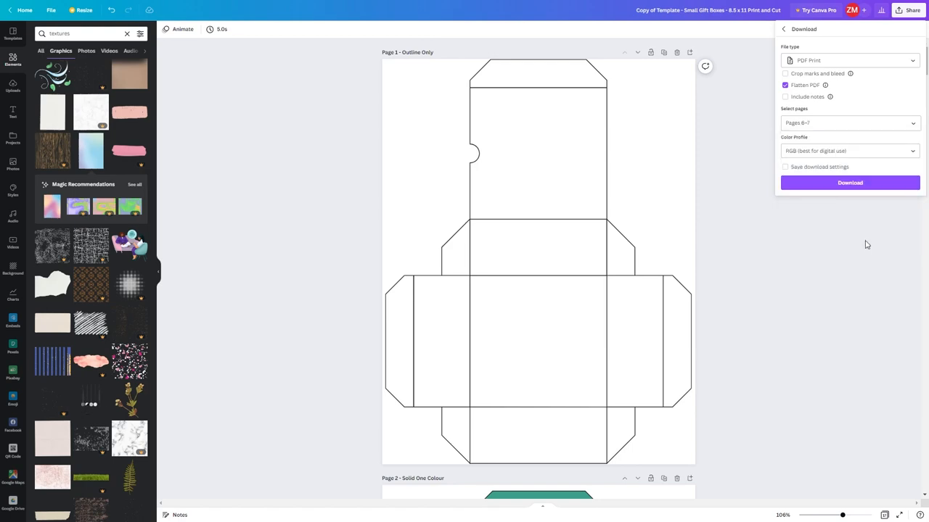
{"action": "scroll", "scroll_direction": "down", "scroll_amount": 3}
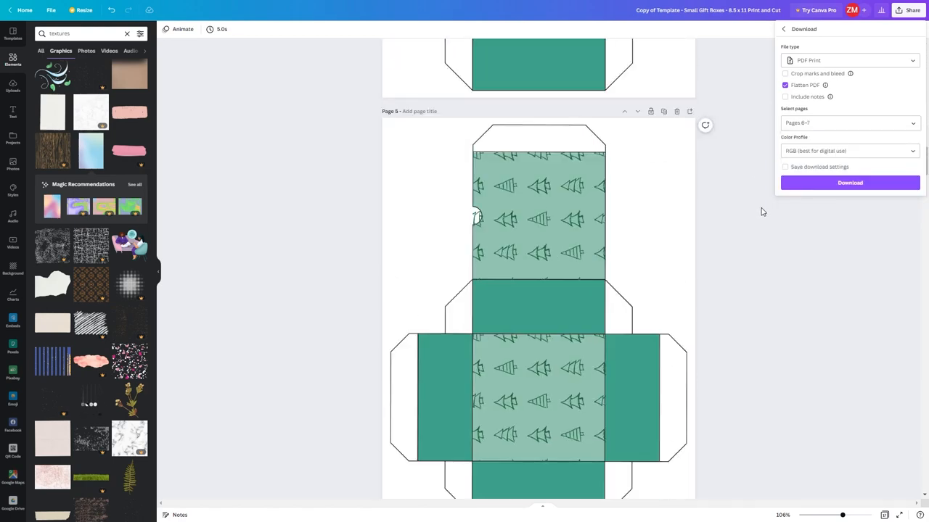
{"action": "scroll", "scroll_direction": "down", "scroll_amount": 3}
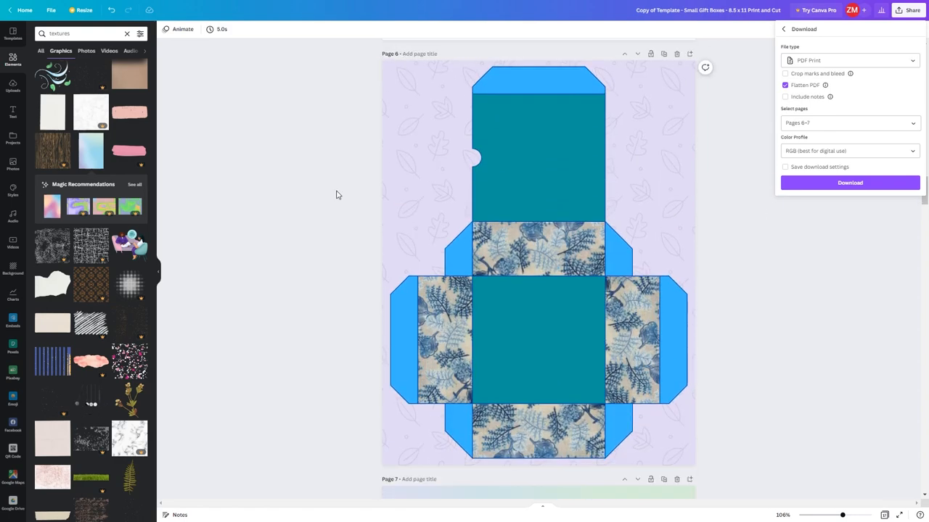
{"action": "scroll", "scroll_direction": "down", "scroll_amount": 3}
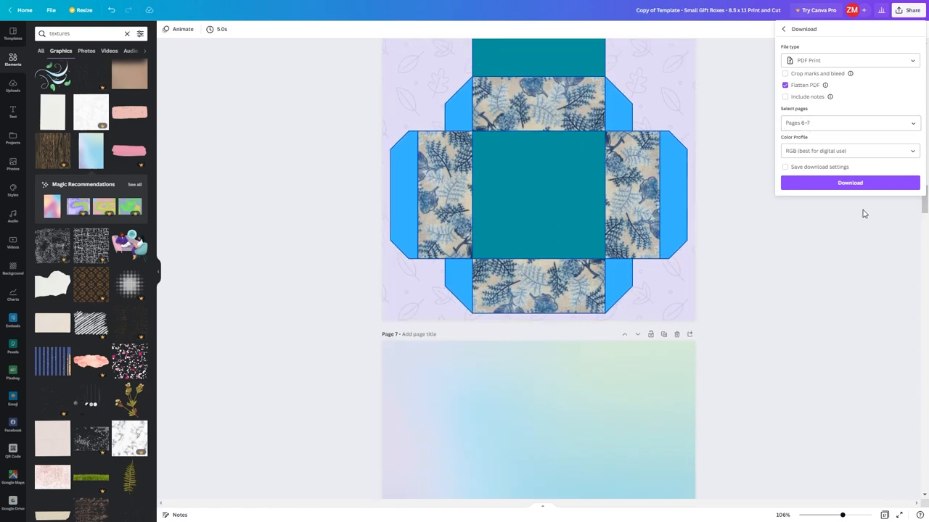
{"action": "left_click", "coordinate": [850, 183]}
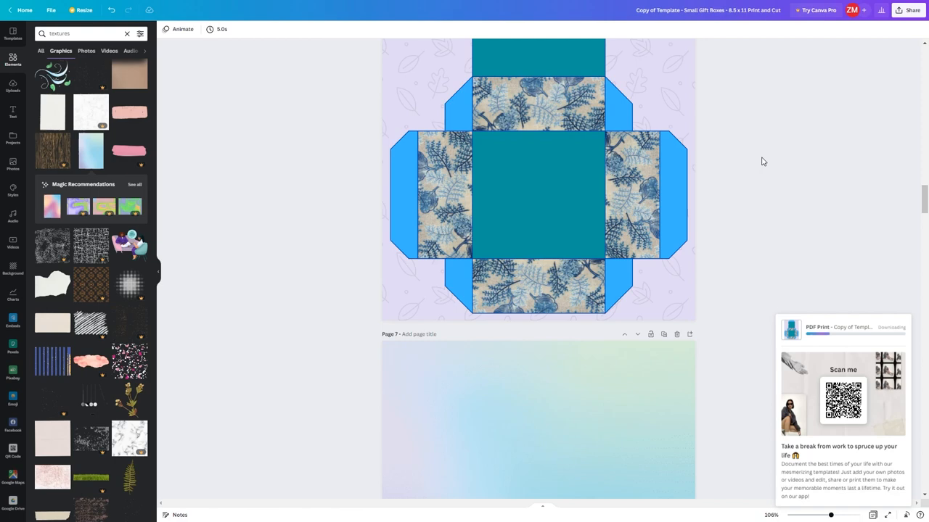
{"action": "mouse_move", "coordinate": [817, 256]}
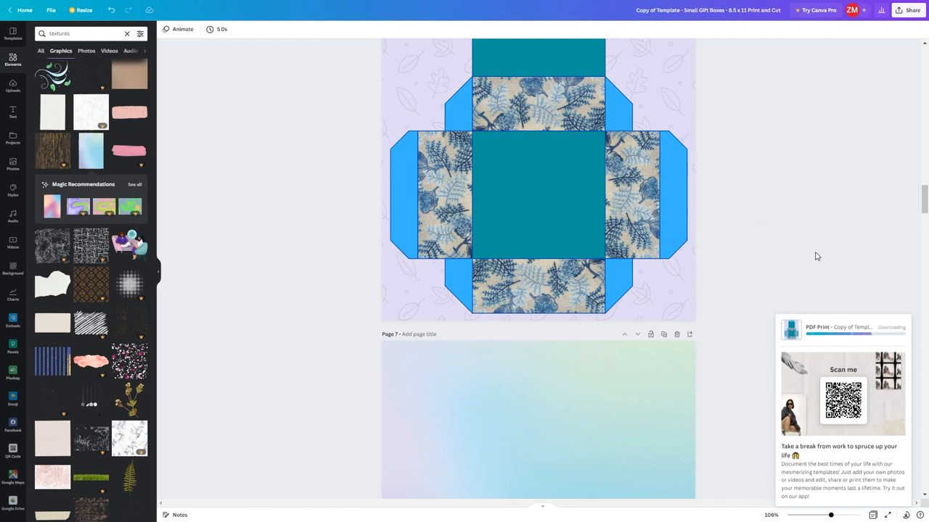
{"action": "mouse_move", "coordinate": [784, 247]}
{"action": "type", "text": "Present_Box.pdf"}
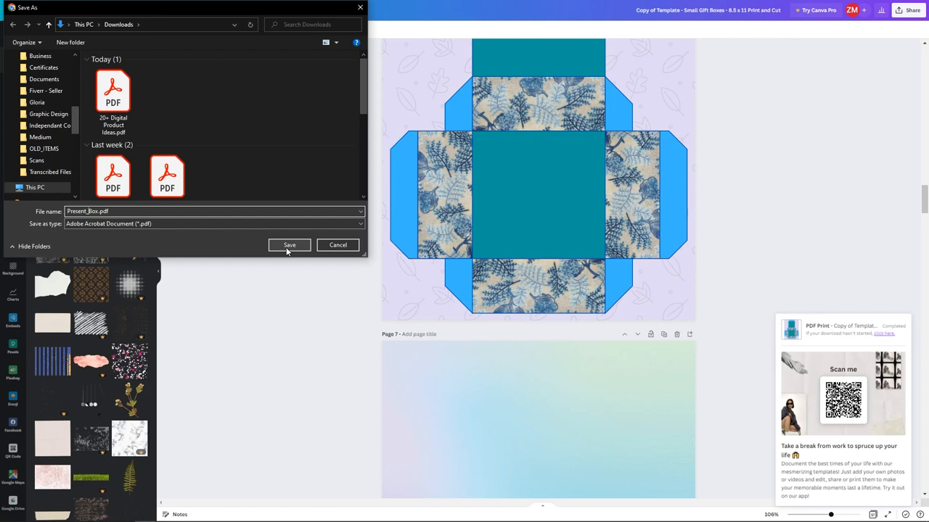
Save Present_Box.pdf into Downloads and return to page 6.
{"action": "left_click", "coordinate": [289, 243]}
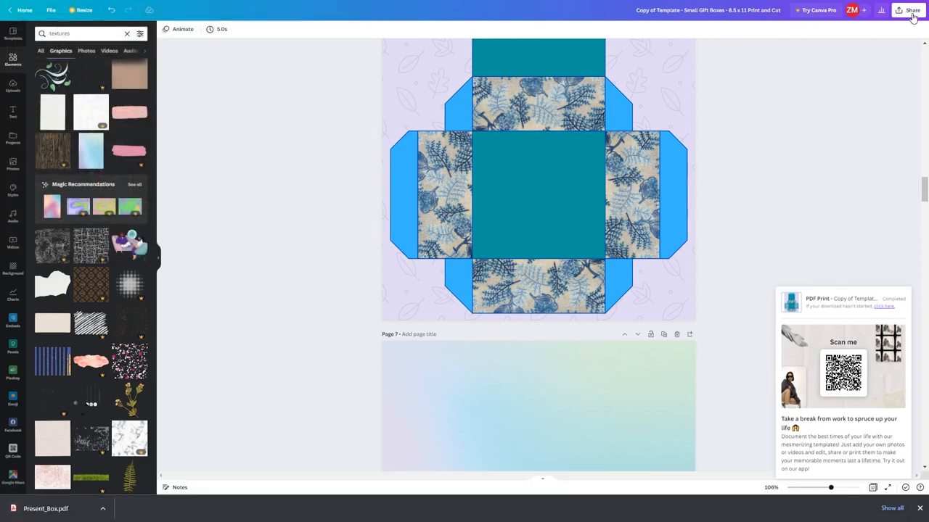
{"action": "scroll", "scroll_direction": "up", "scroll_amount": 3}
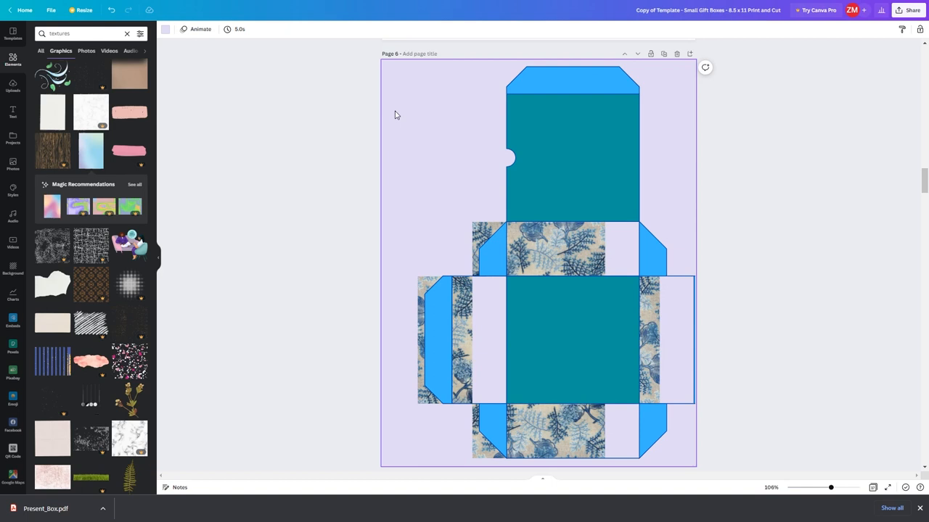
{"action": "left_click", "coordinate": [166, 29]}
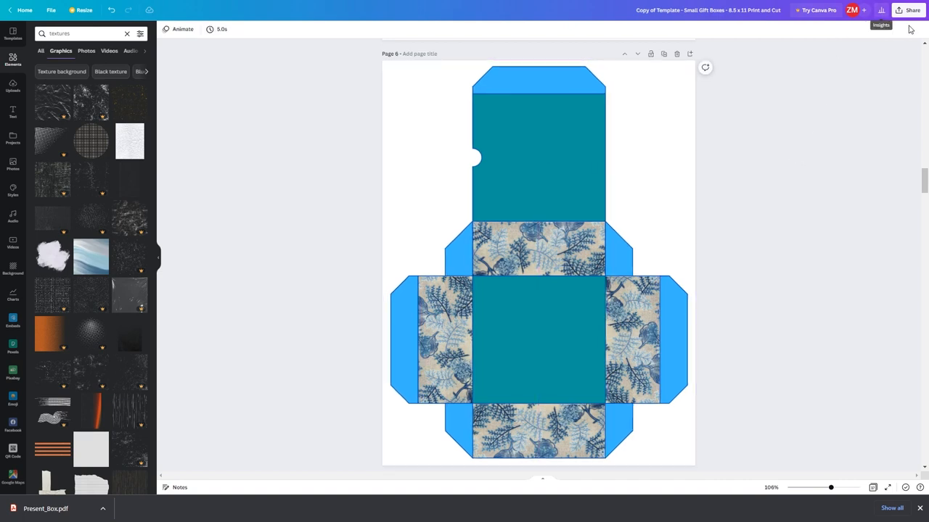
Finish downloading Present_Box.pdf via Share > Download and dismiss the Canva Pro offer.
{"action": "left_click", "coordinate": [908, 10]}
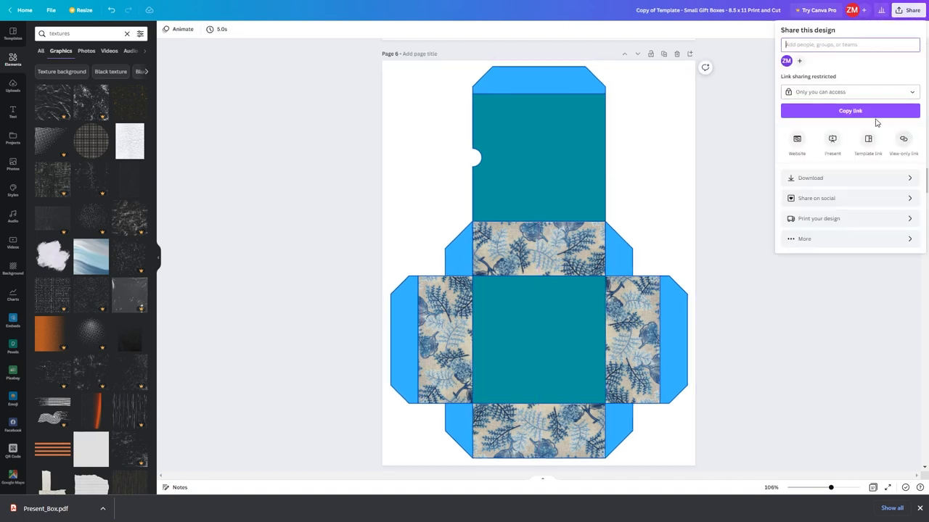
{"action": "left_click", "coordinate": [810, 177]}
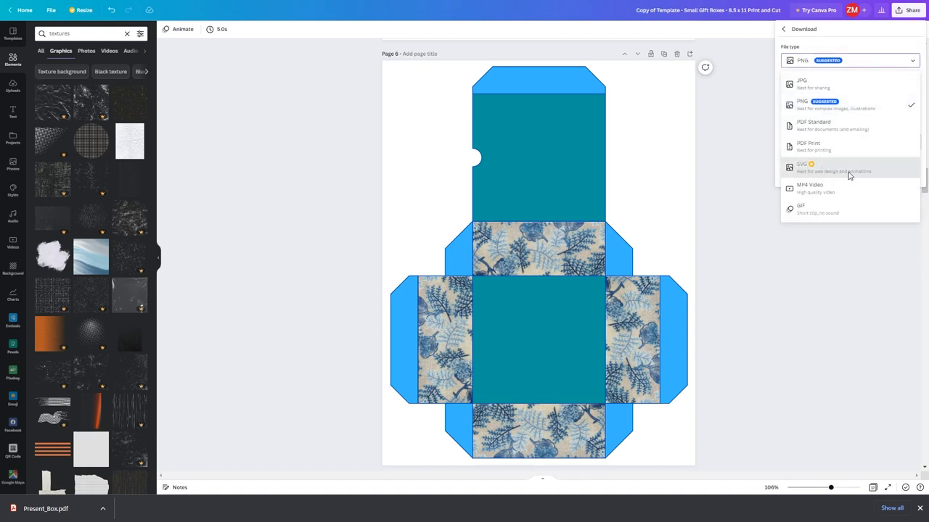
{"action": "left_click", "coordinate": [804, 168]}
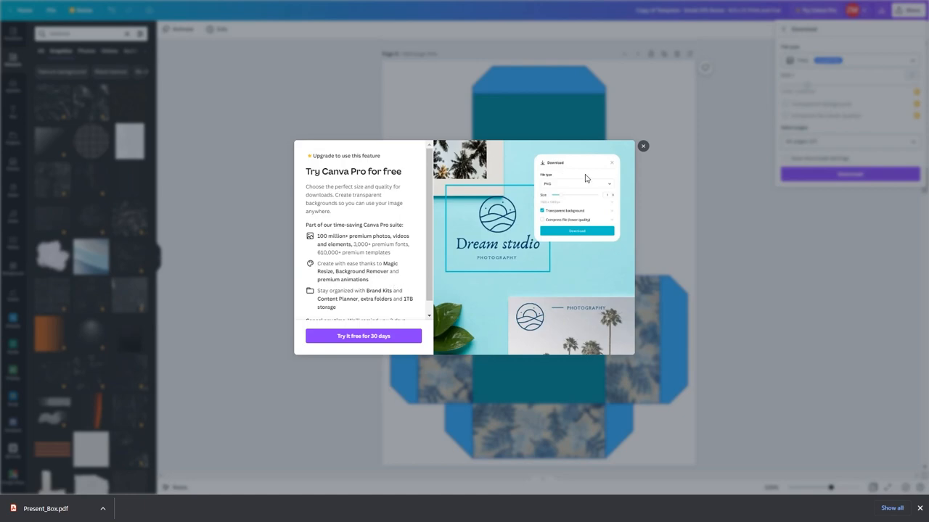
{"action": "left_click", "coordinate": [643, 145]}
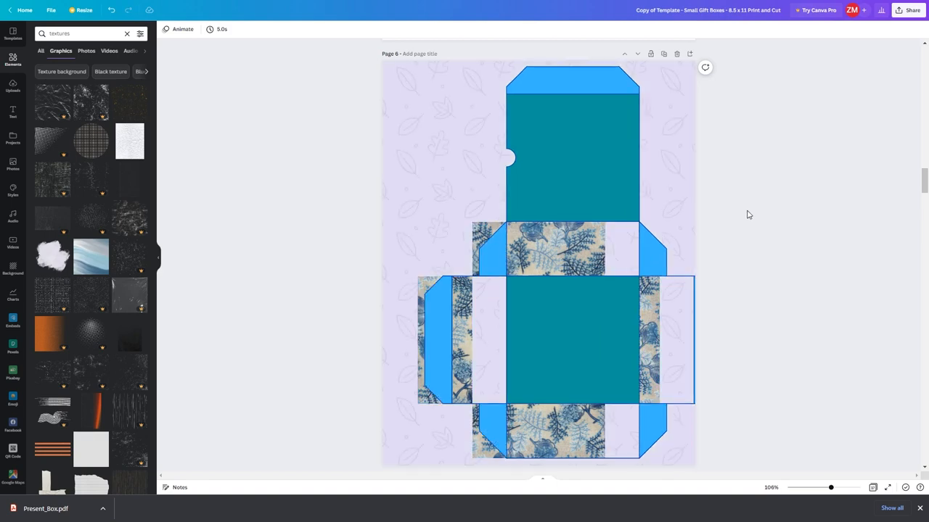
{"action": "scroll", "scroll_direction": "down", "scroll_amount": 3}
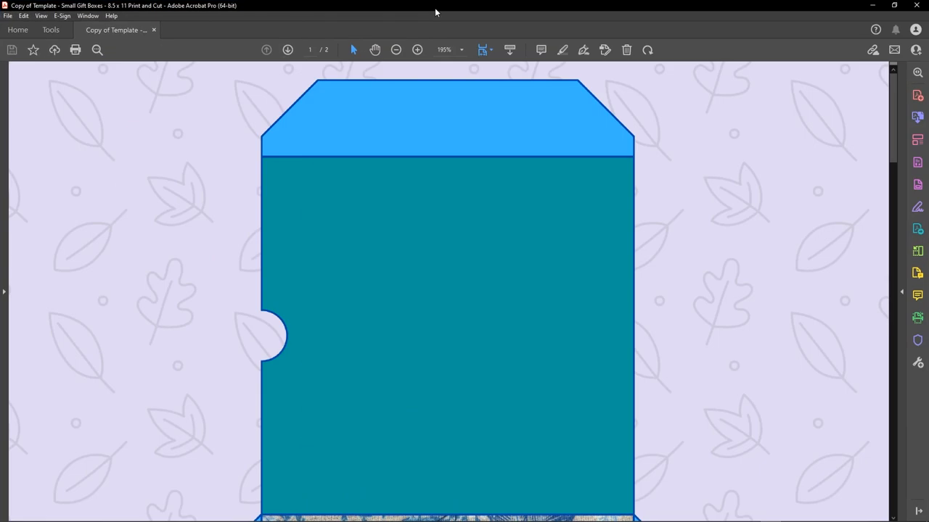
Review both pages of the exported PDF in Acrobat and return to page 1.
{"action": "scroll", "scroll_direction": "down", "scroll_amount": 3}
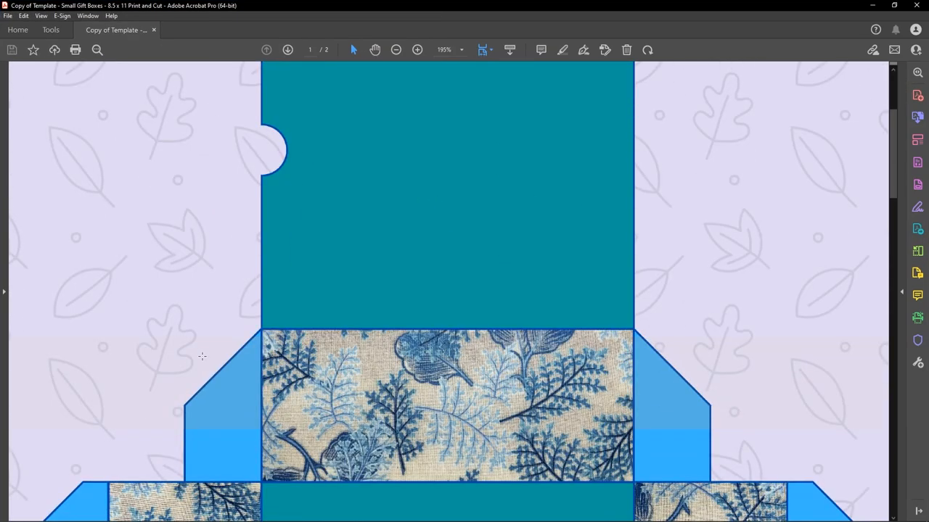
{"action": "scroll", "scroll_direction": "down", "scroll_amount": 3}
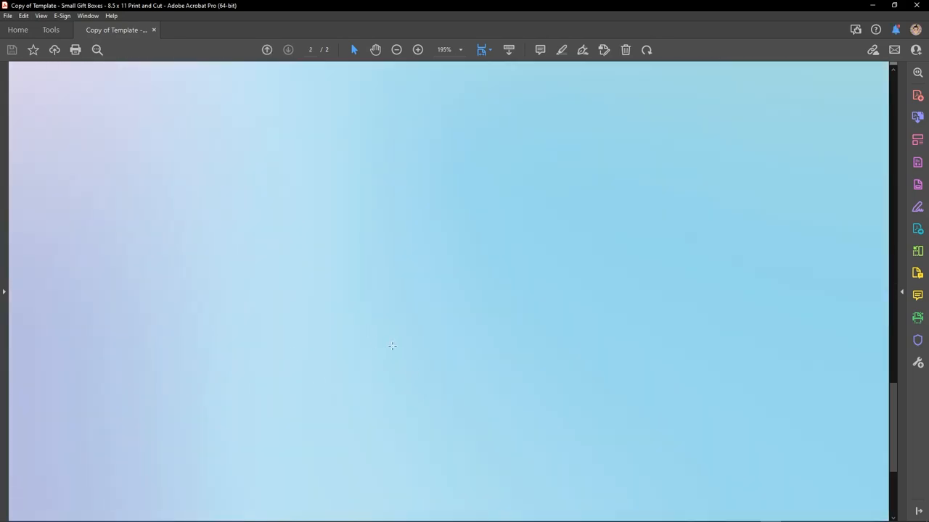
{"action": "left_click", "coordinate": [267, 50]}
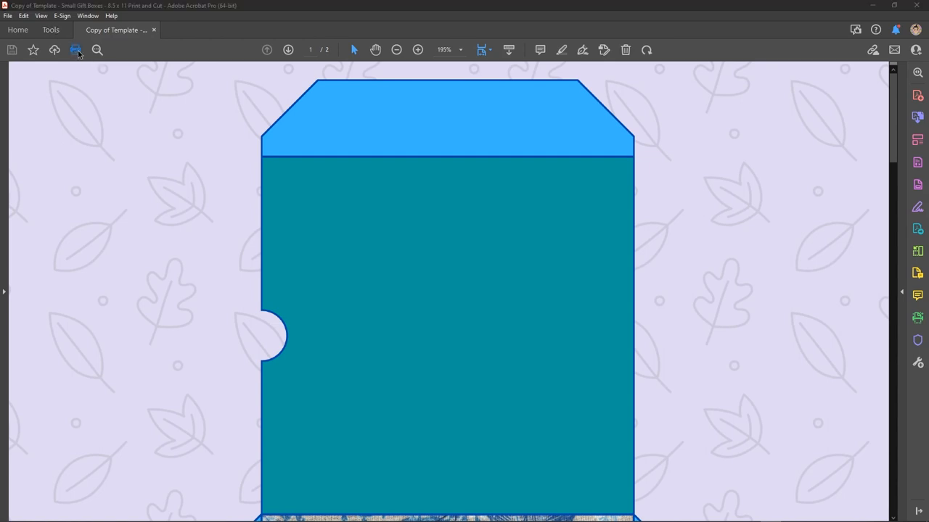
Start printing the box PDF with 'Save ink/toner' turned off and go into the printer Properties.
{"action": "left_click", "coordinate": [75, 49]}
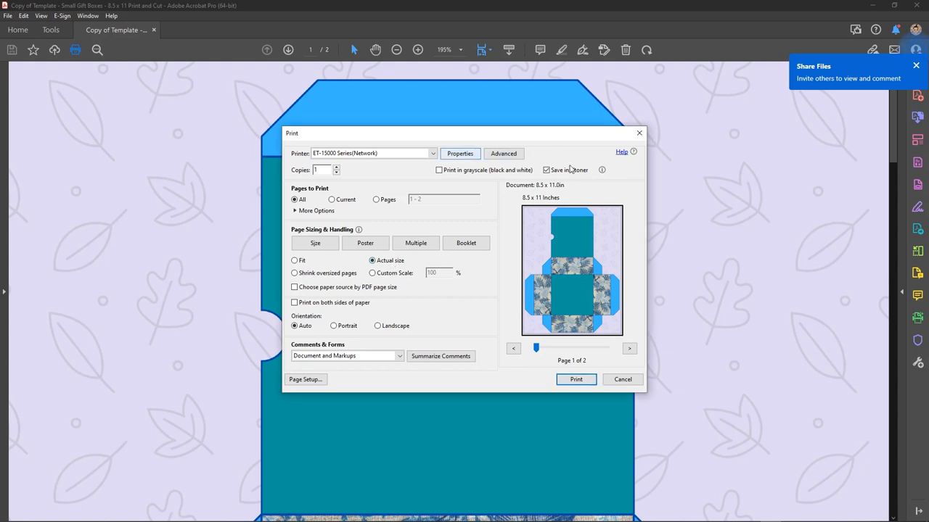
{"action": "left_click", "coordinate": [546, 170]}
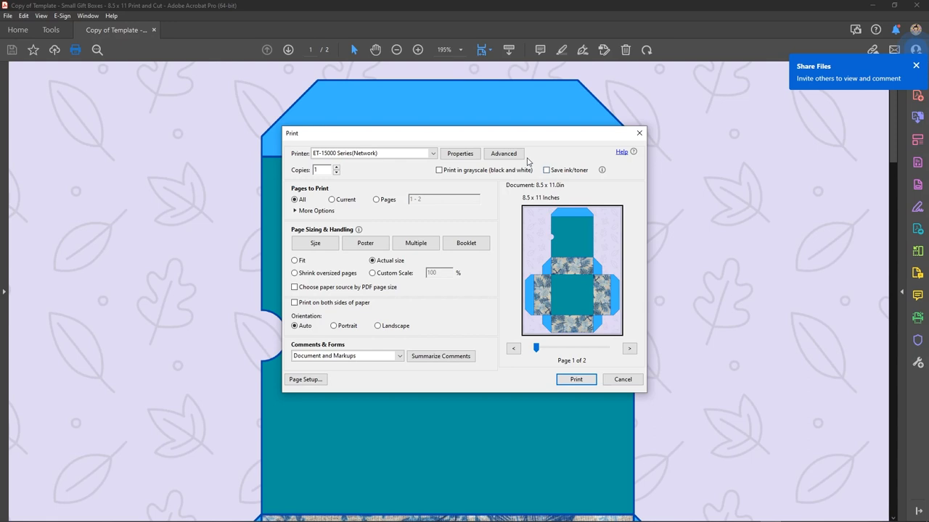
{"action": "left_click", "coordinate": [459, 154]}
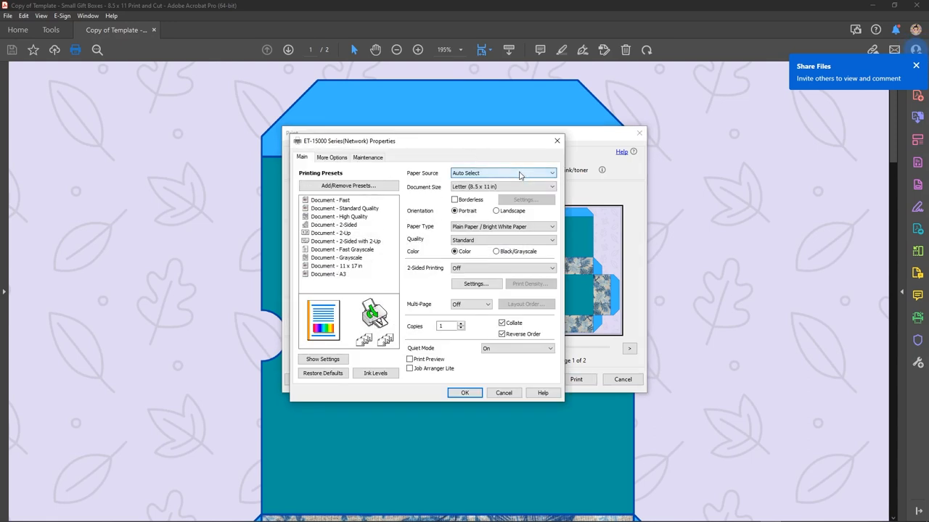
Enable borderless printing, accept the warning, and set enlargement to minimum.
{"action": "left_click", "coordinate": [455, 200]}
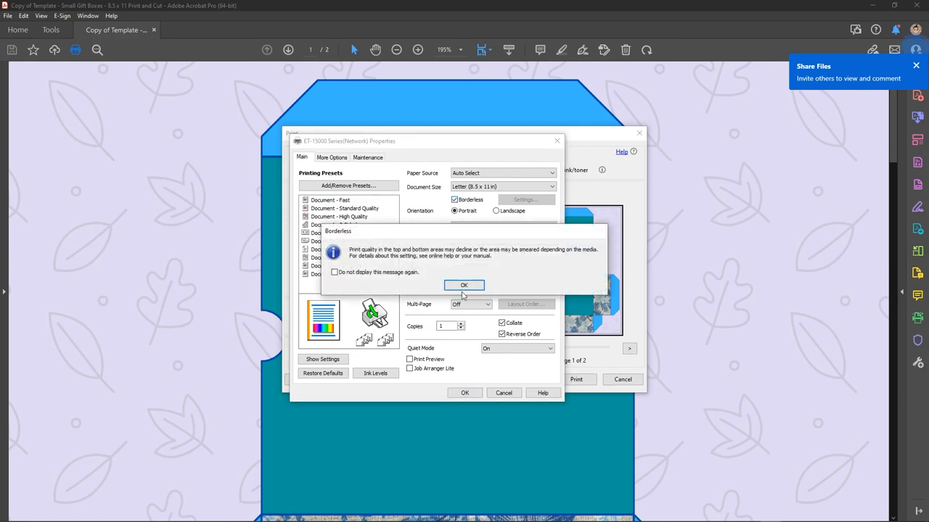
{"action": "left_click", "coordinate": [464, 284]}
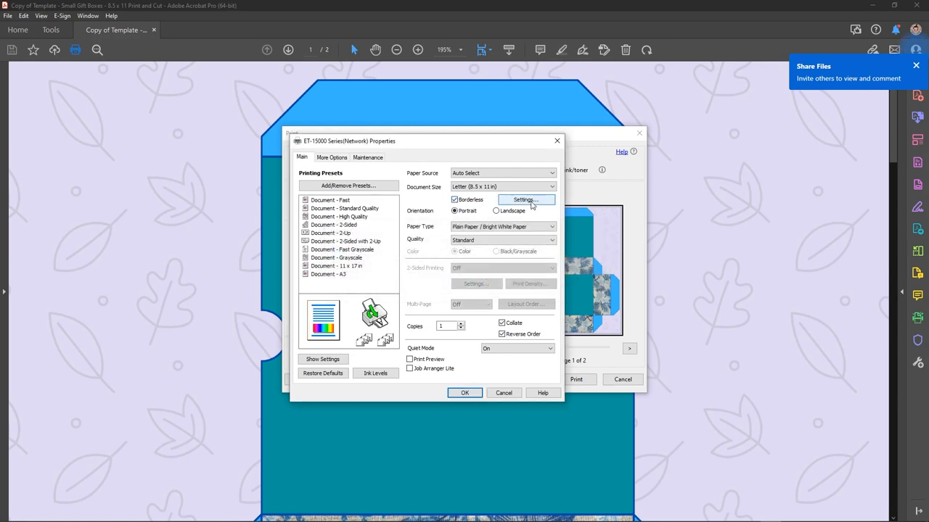
{"action": "left_click", "coordinate": [525, 200]}
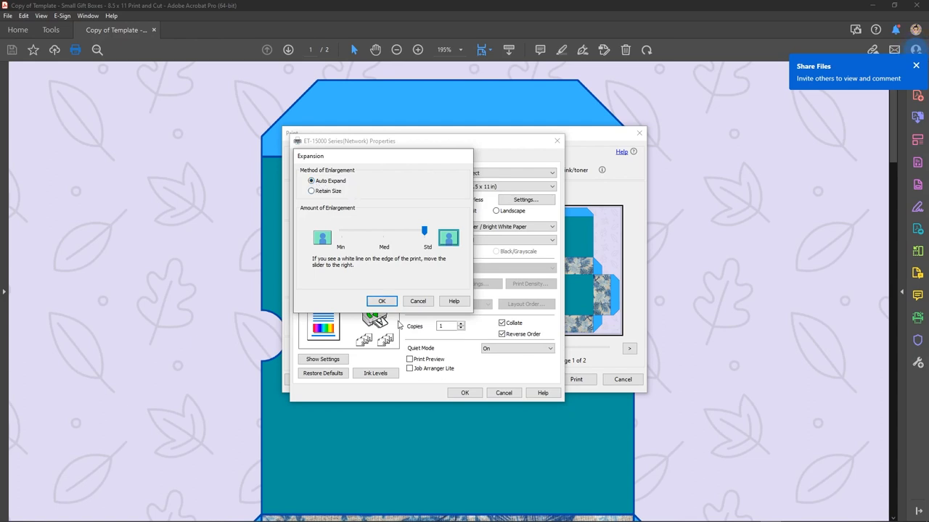
{"action": "mouse_move", "coordinate": [383, 235]}
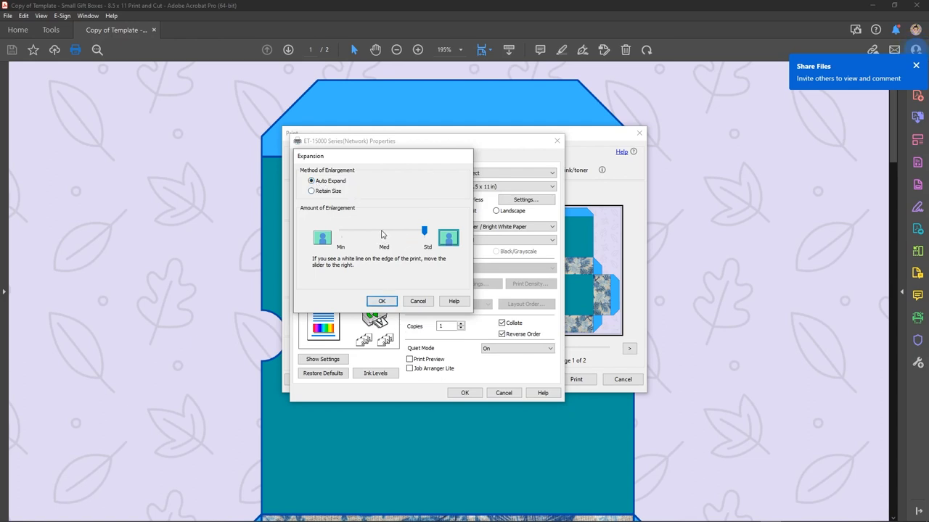
{"action": "left_click_drag", "start_coordinate": [424, 230], "coordinate": [341, 230]}
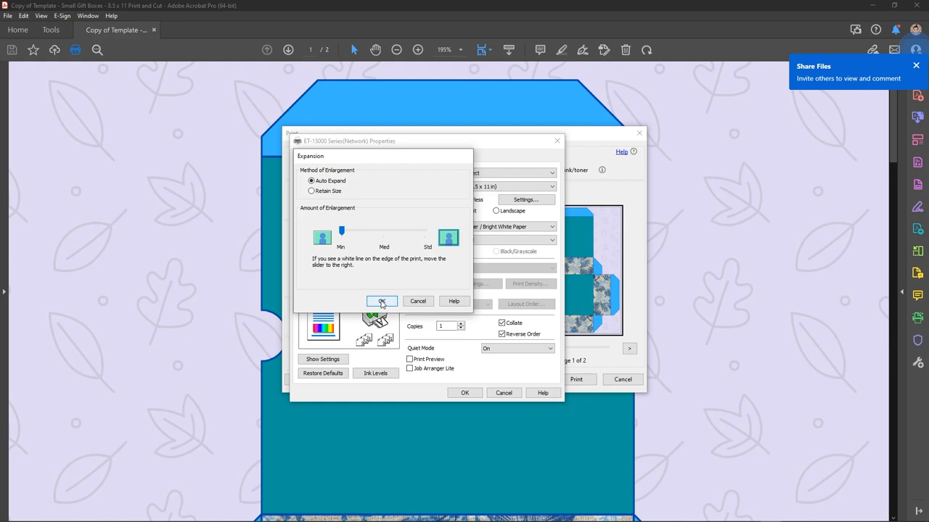
{"action": "left_click", "coordinate": [382, 301]}
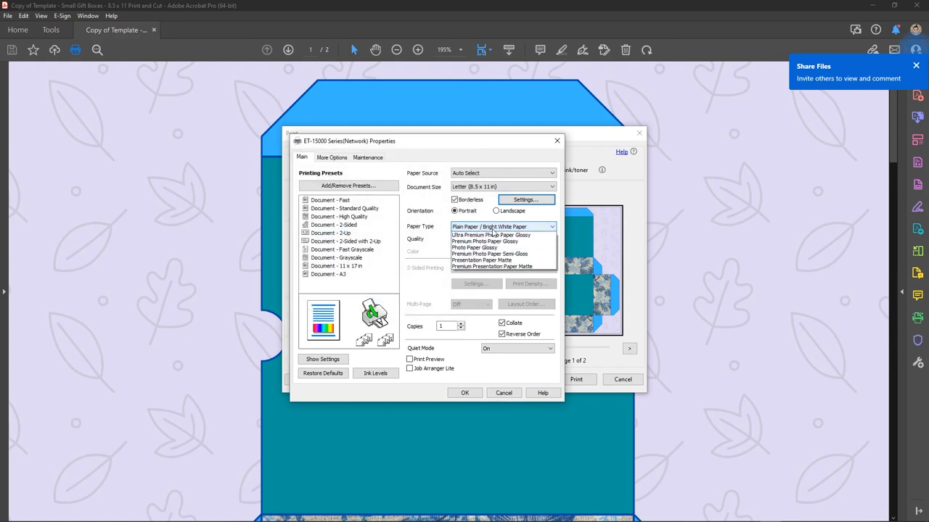
Choose Presentation Paper Matte as paper type and High print quality.
{"action": "left_click", "coordinate": [492, 267]}
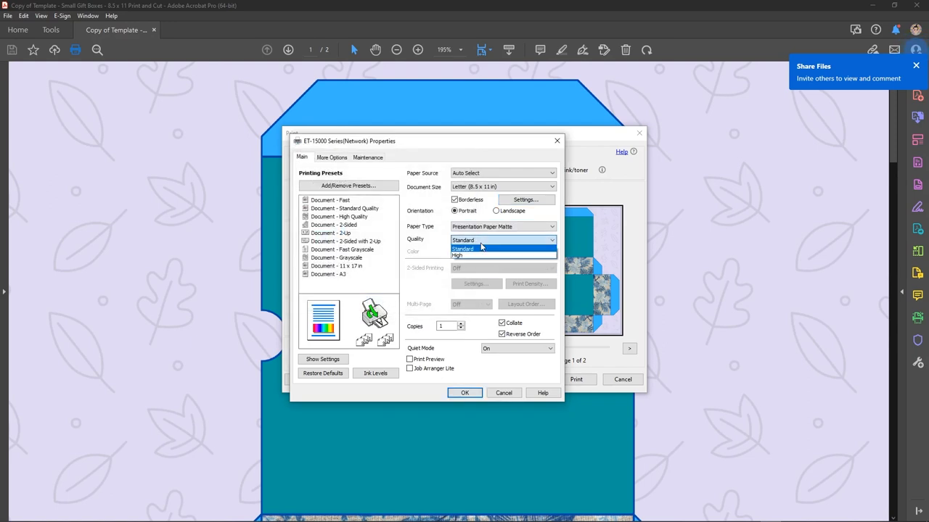
{"action": "left_click", "coordinate": [457, 255]}
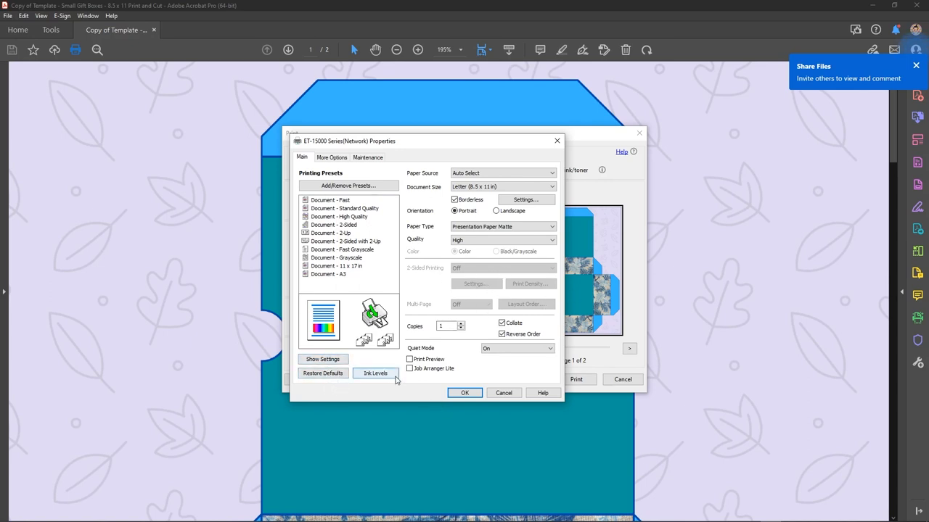
{"action": "mouse_move", "coordinate": [465, 392]}
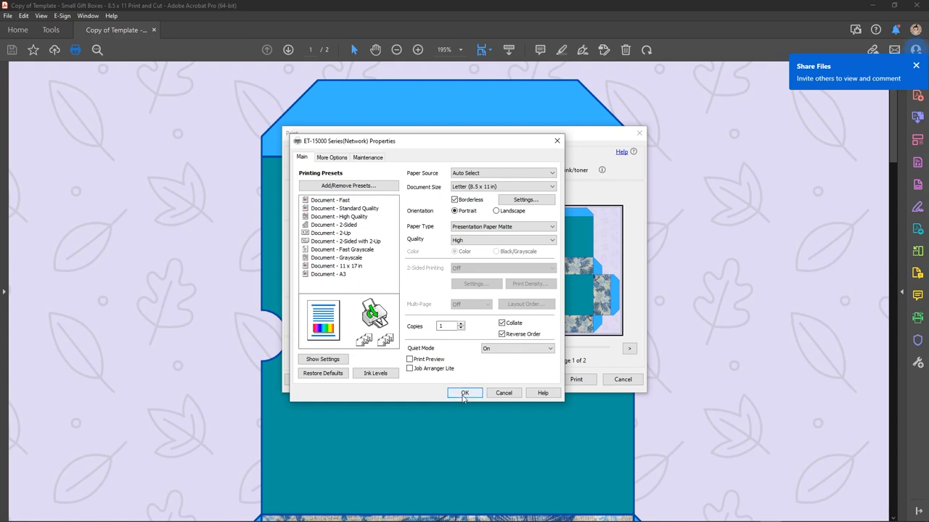
Apply the printer properties, limit the range to page 1 and send the print job.
{"action": "left_click", "coordinate": [465, 392]}
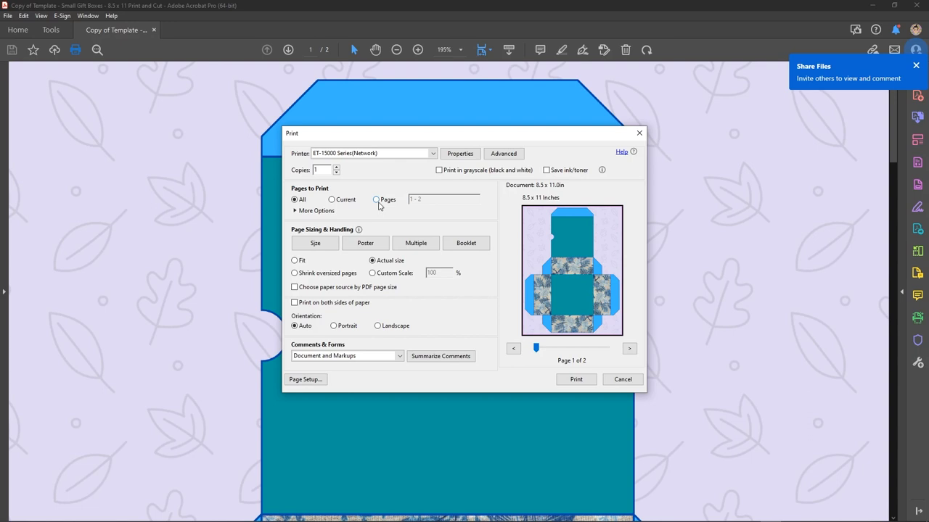
{"action": "left_click", "coordinate": [330, 200]}
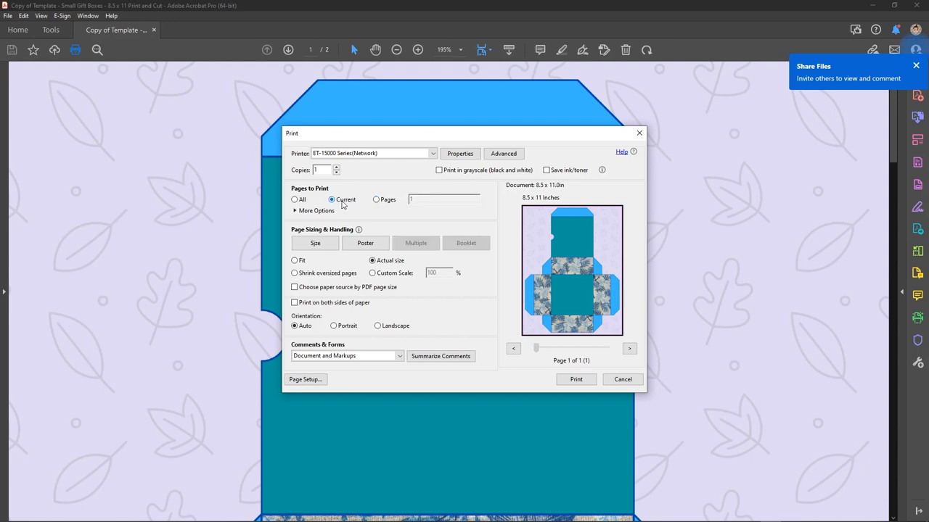
{"action": "left_click", "coordinate": [375, 200]}
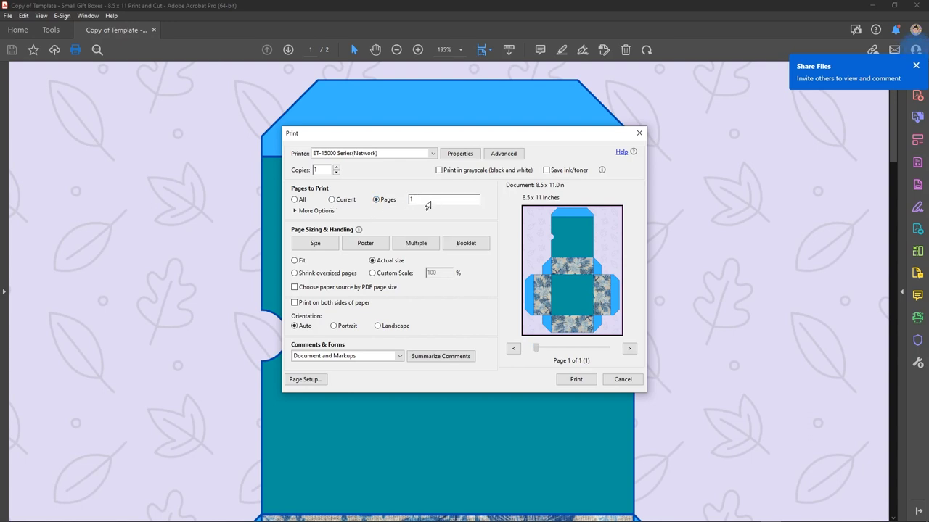
{"action": "mouse_move", "coordinate": [496, 386]}
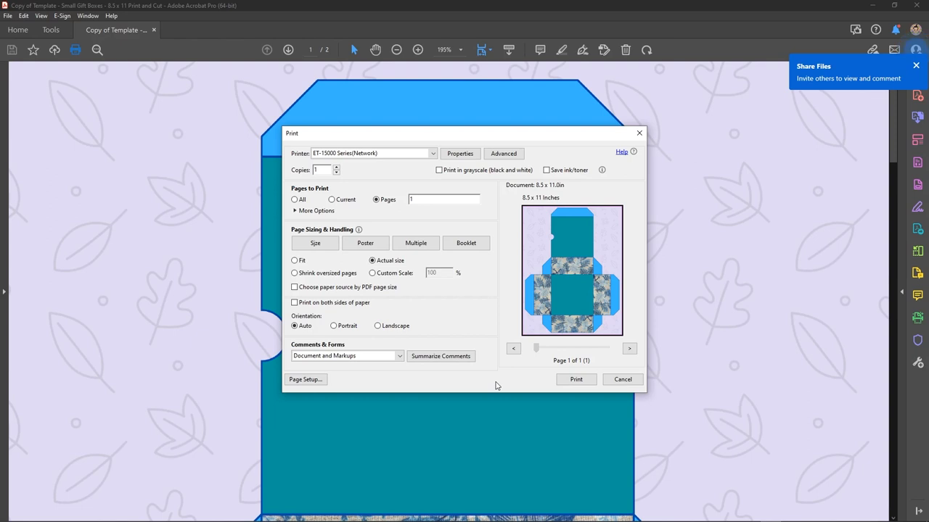
{"action": "left_click", "coordinate": [442, 200]}
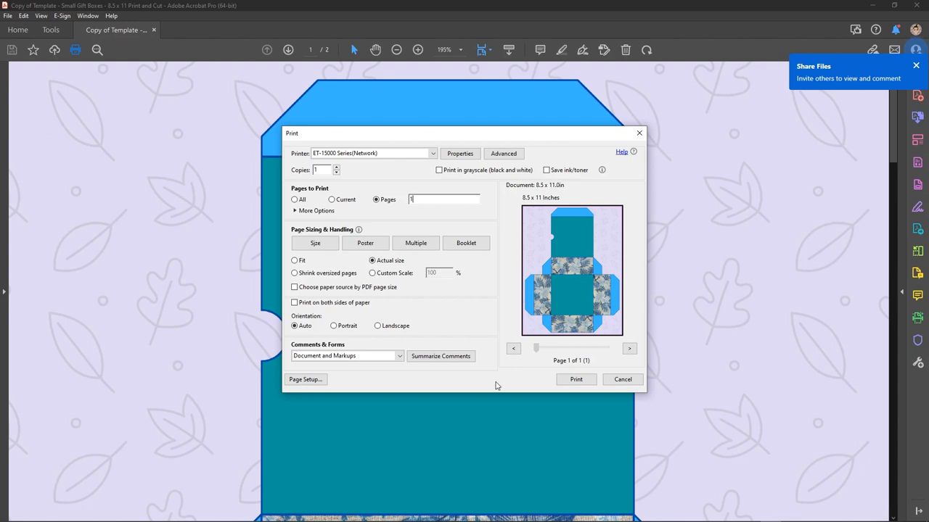
{"action": "left_click", "coordinate": [621, 380]}
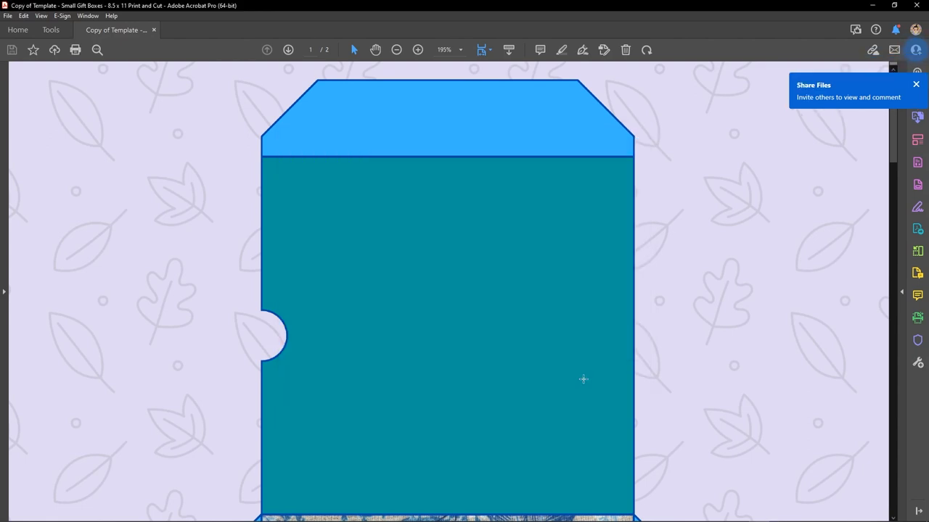